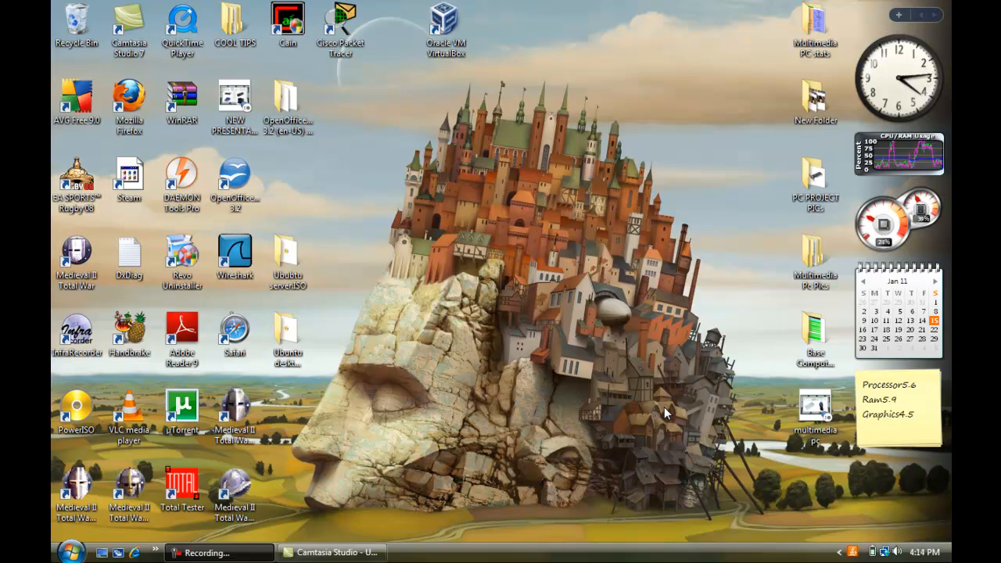
mouse_move(381, 184)
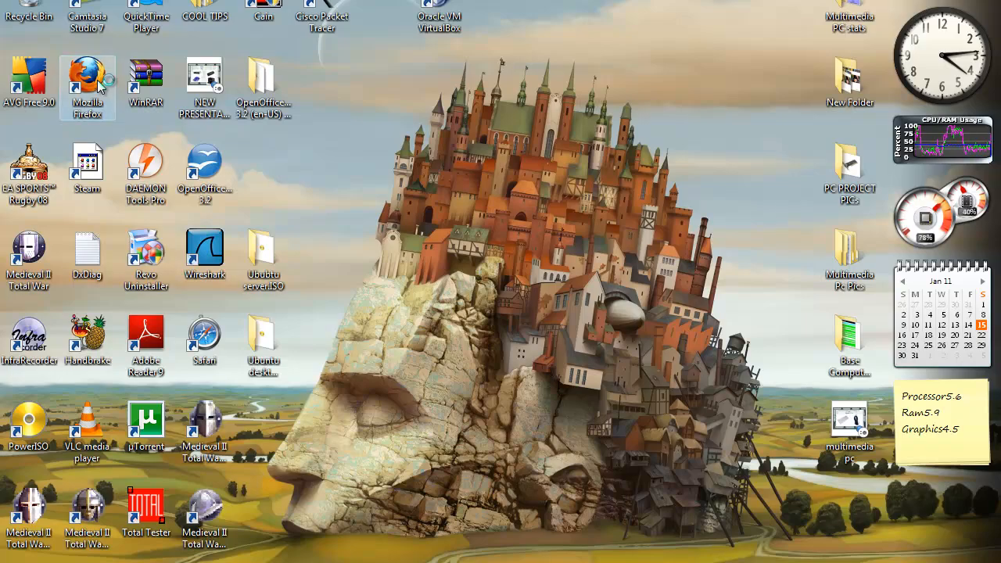
Step: Google 'virtual box' in Firefox and download the VirtualBox 4.0 installer for Windows hosts
double_click(87, 88)
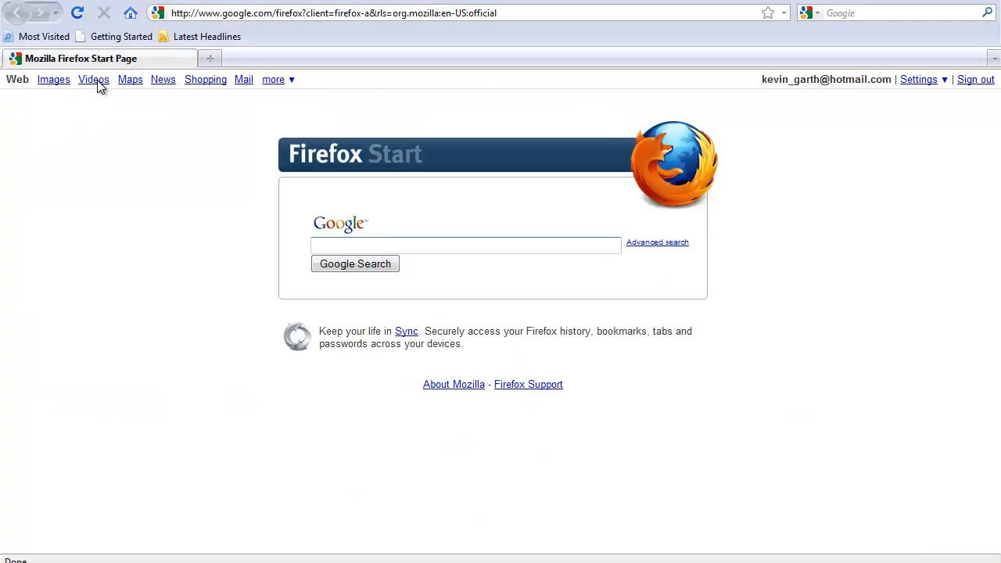
type("virtual box")
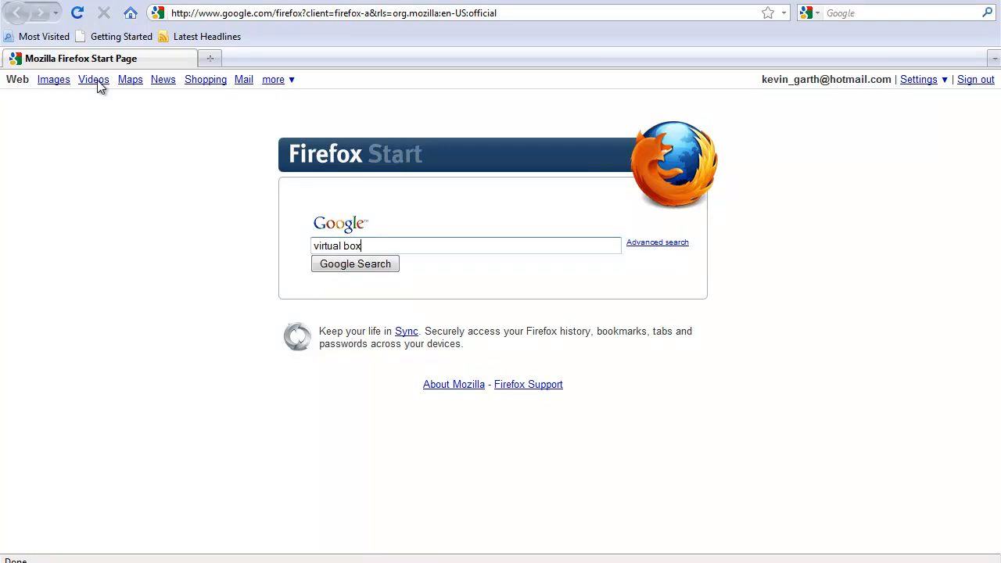
left_click(355, 263)
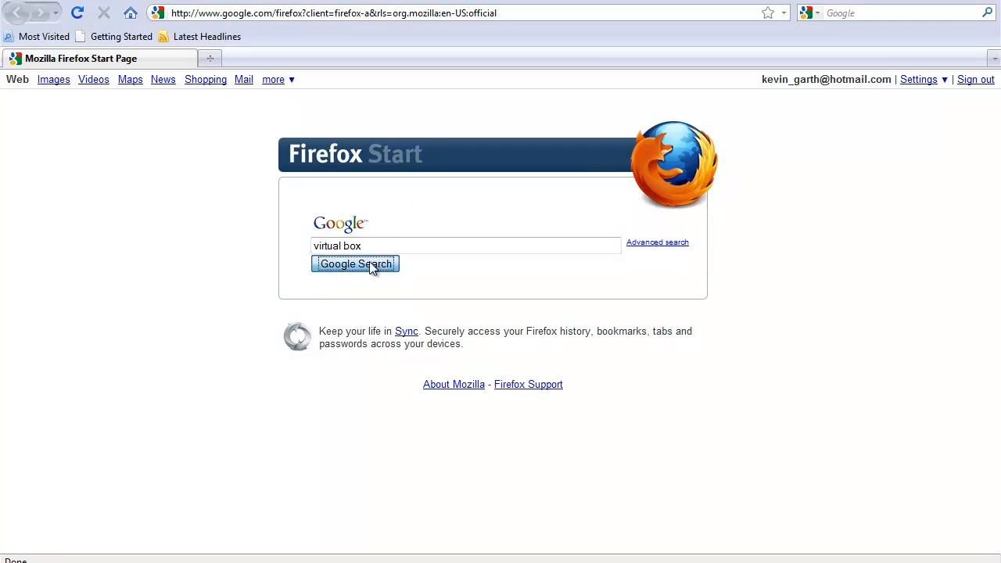
left_click(355, 264)
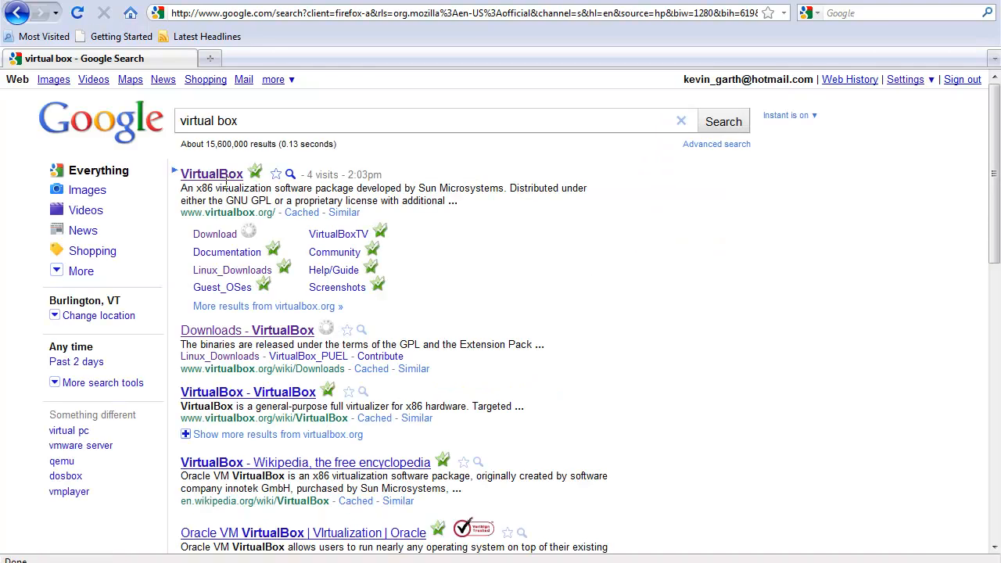
left_click(211, 174)
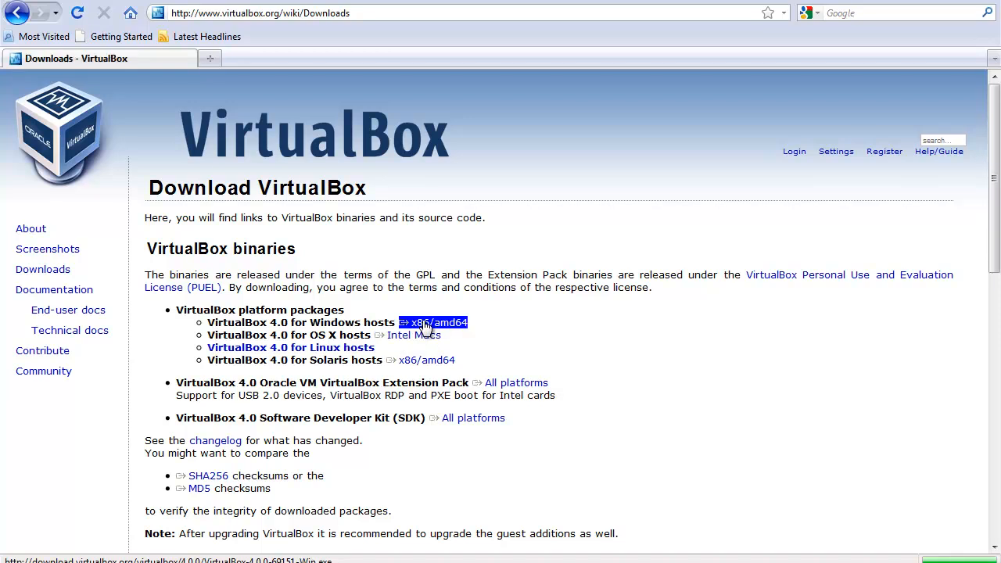
left_click(432, 322)
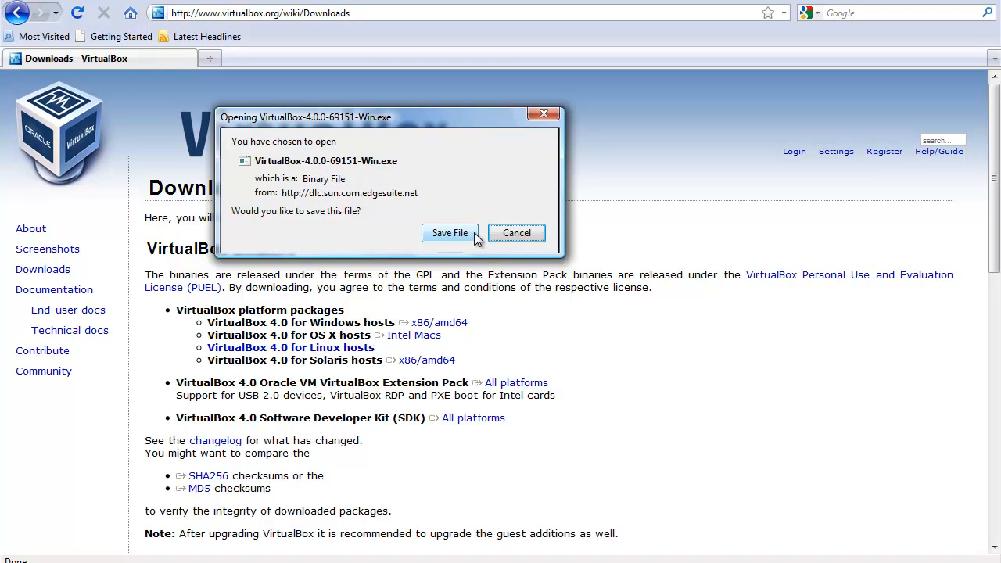
mouse_move(516, 233)
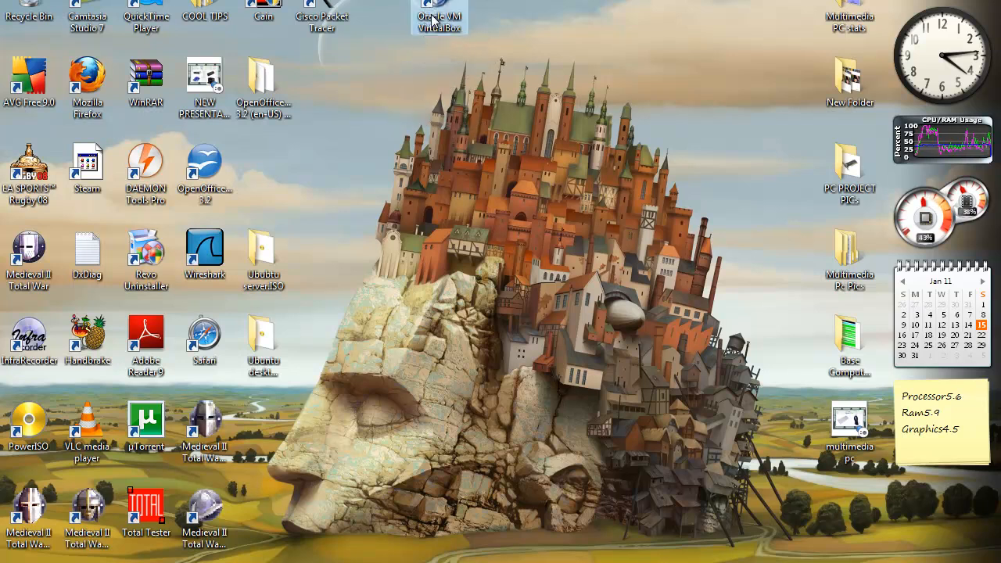
mouse_move(440, 15)
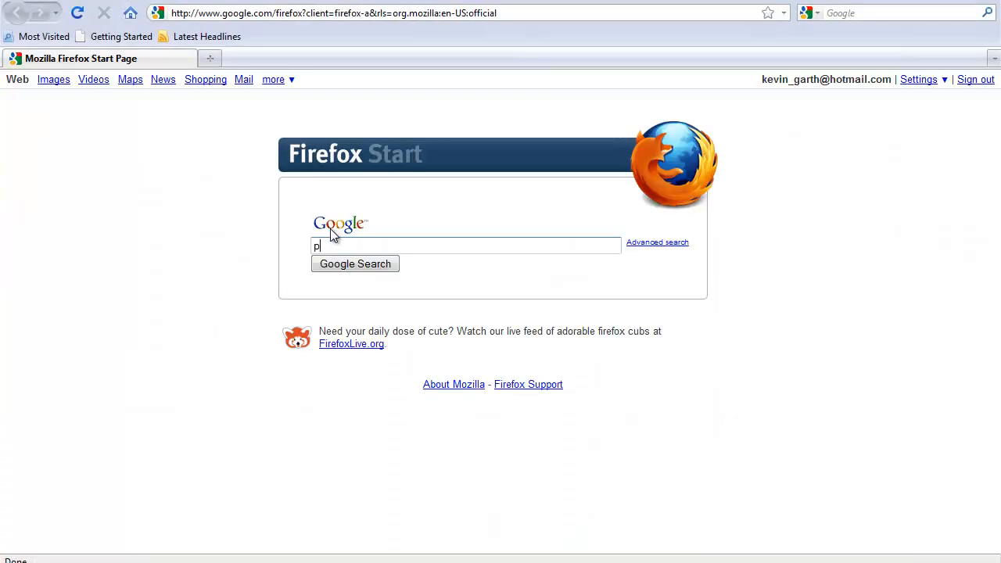
Step: Run a Google search for 'poweriso' from the Firefox start page suggestion
type("ow")
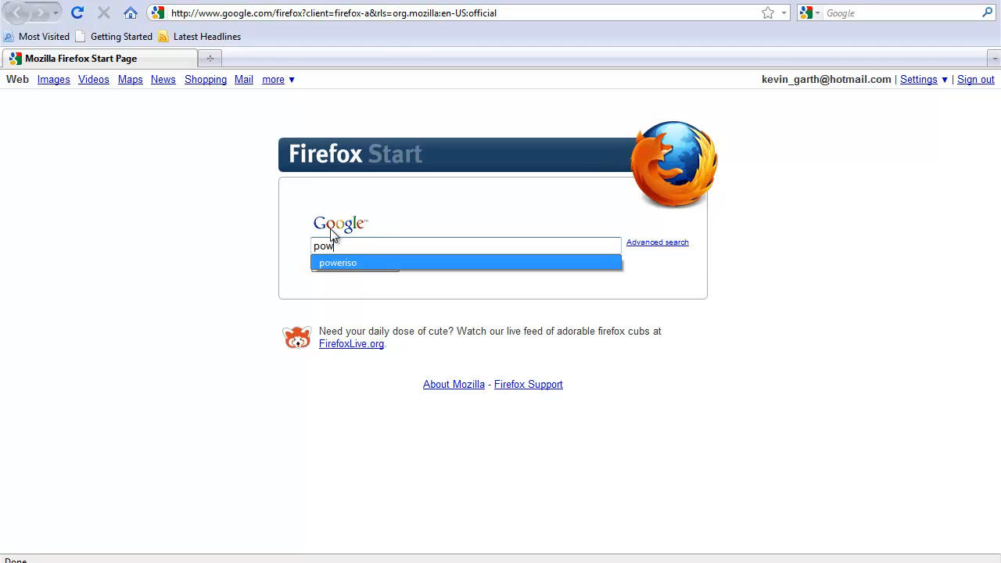
left_click(338, 262)
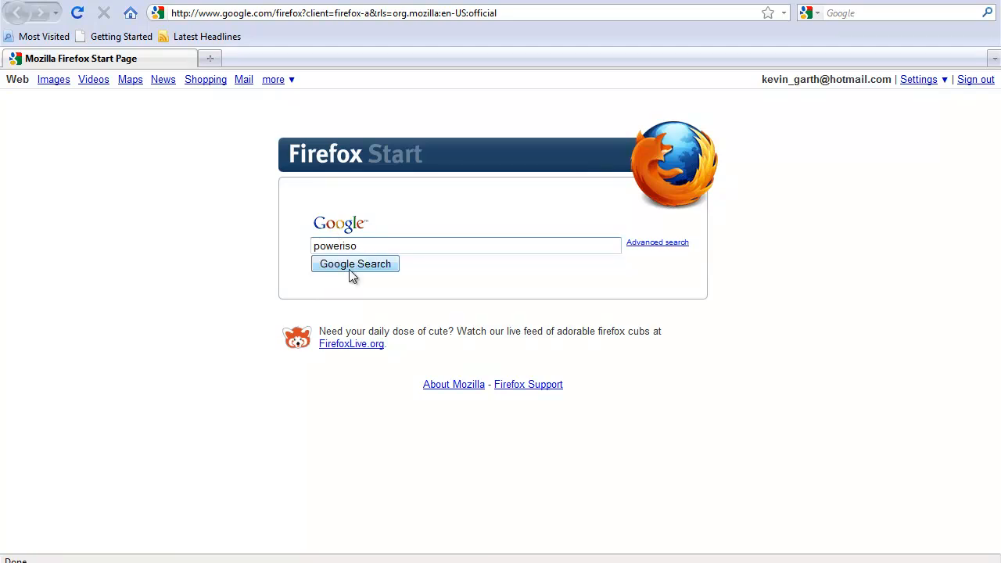
left_click(354, 263)
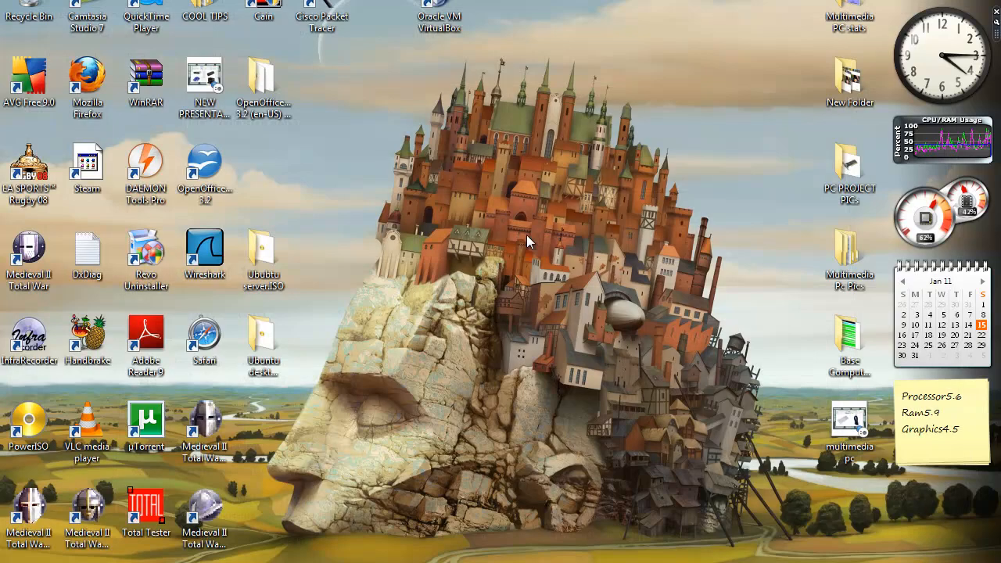
mouse_move(325, 522)
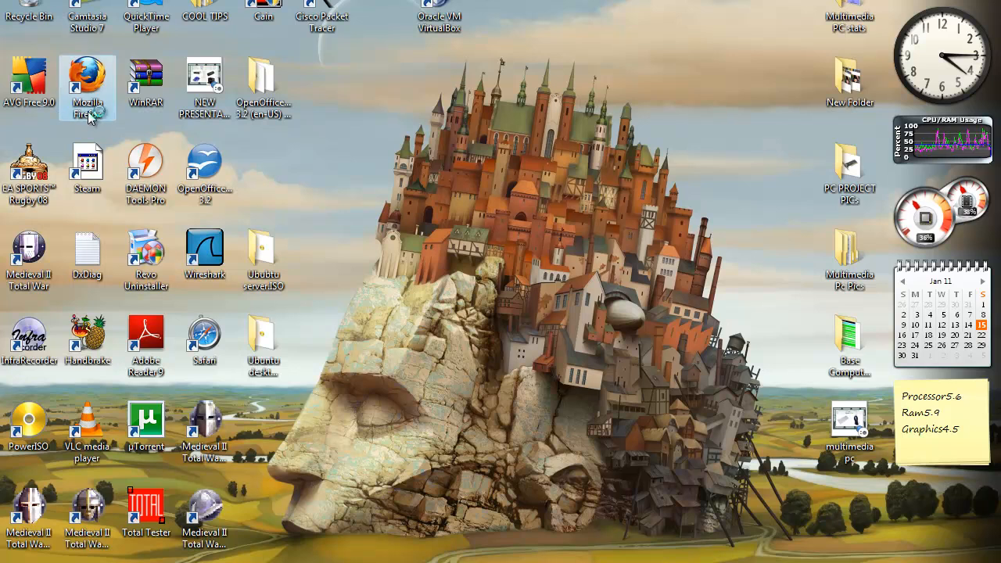
Step: Launch Firefox, Google 'ubuntu' and open the Ubuntu homepage
double_click(87, 88)
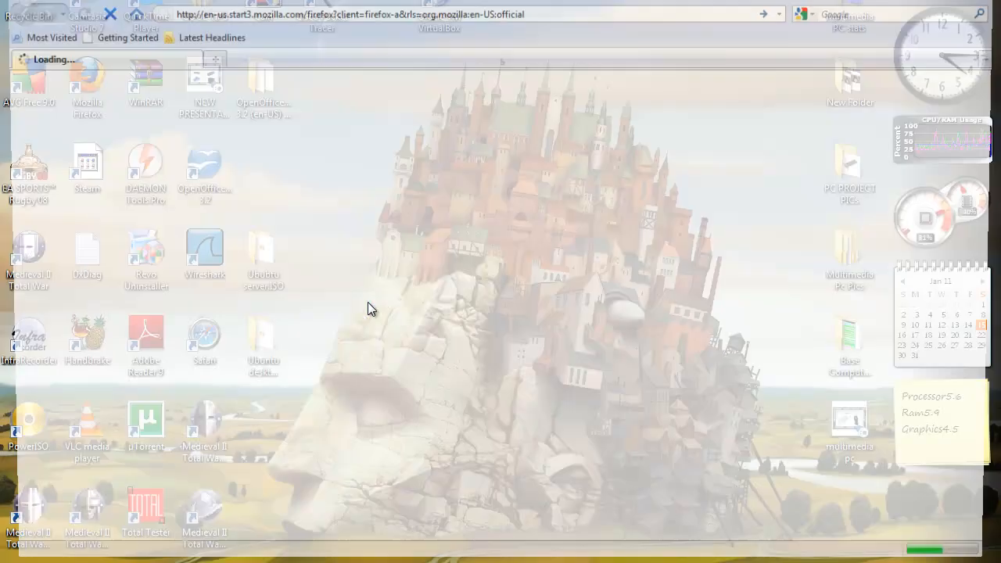
type("ubuntu")
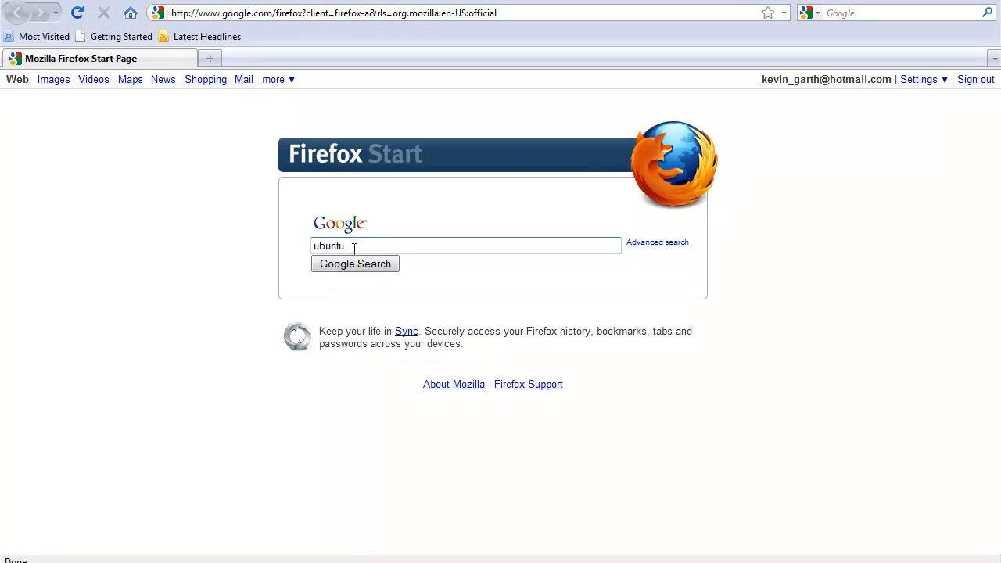
left_click(354, 263)
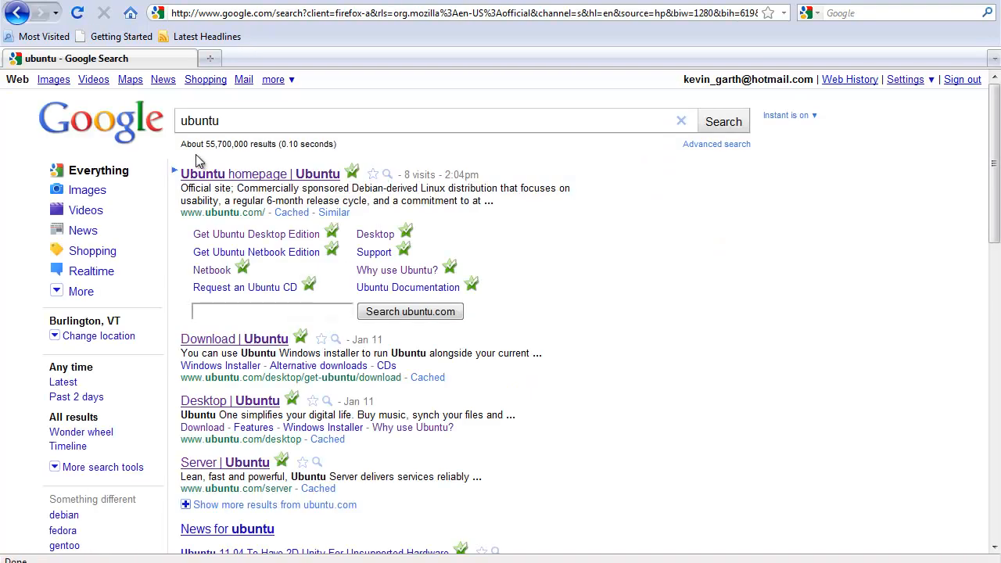
left_click(260, 173)
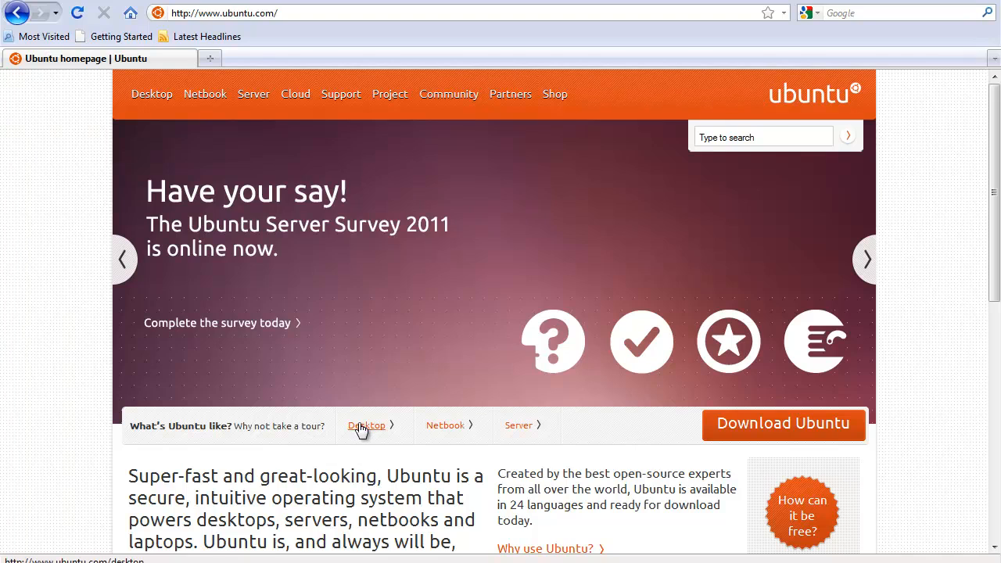
Step: Start downloading the 32-bit Ubuntu Desktop Edition 10.10 ISO
left_click(366, 425)
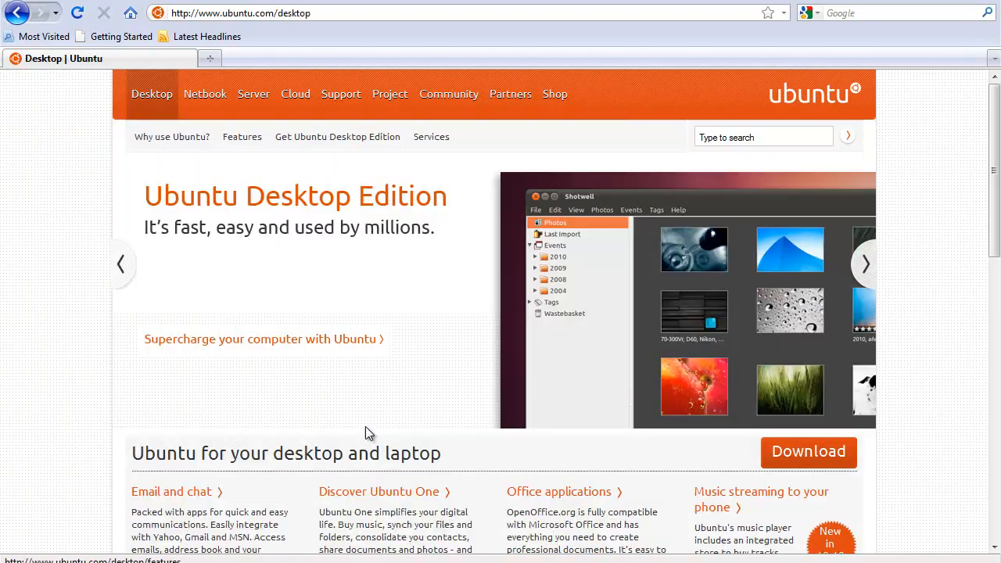
left_click(807, 451)
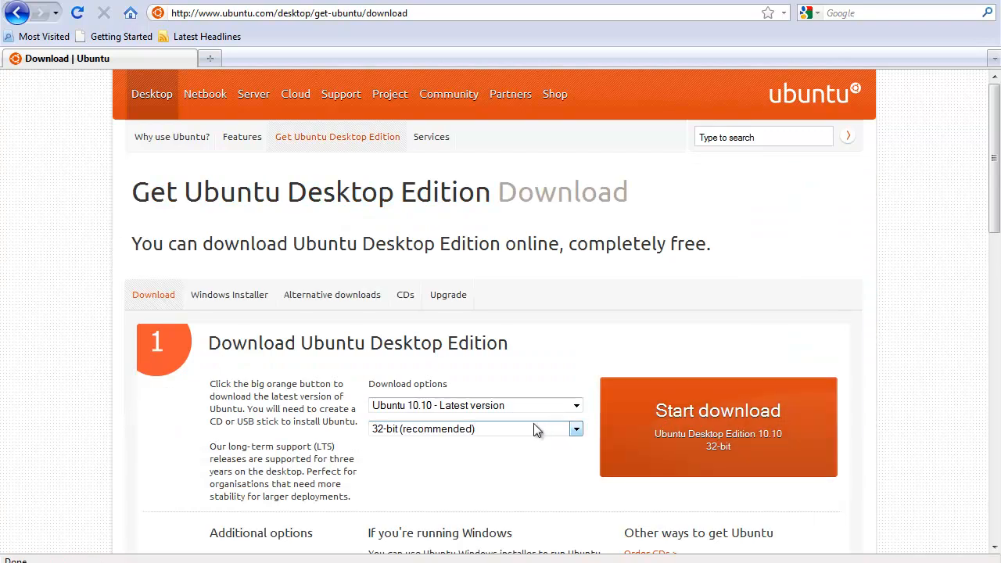
mouse_move(539, 433)
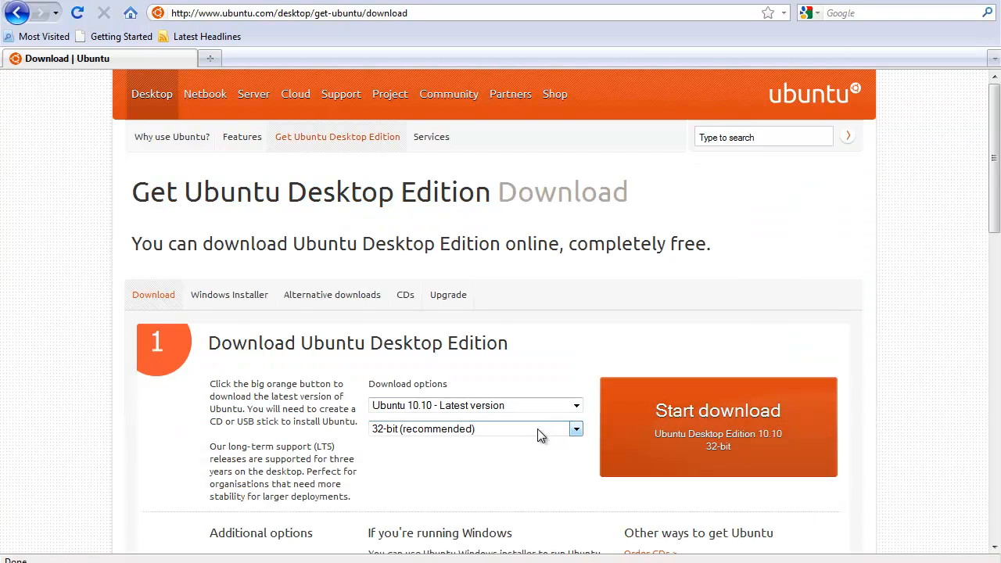
left_click(475, 429)
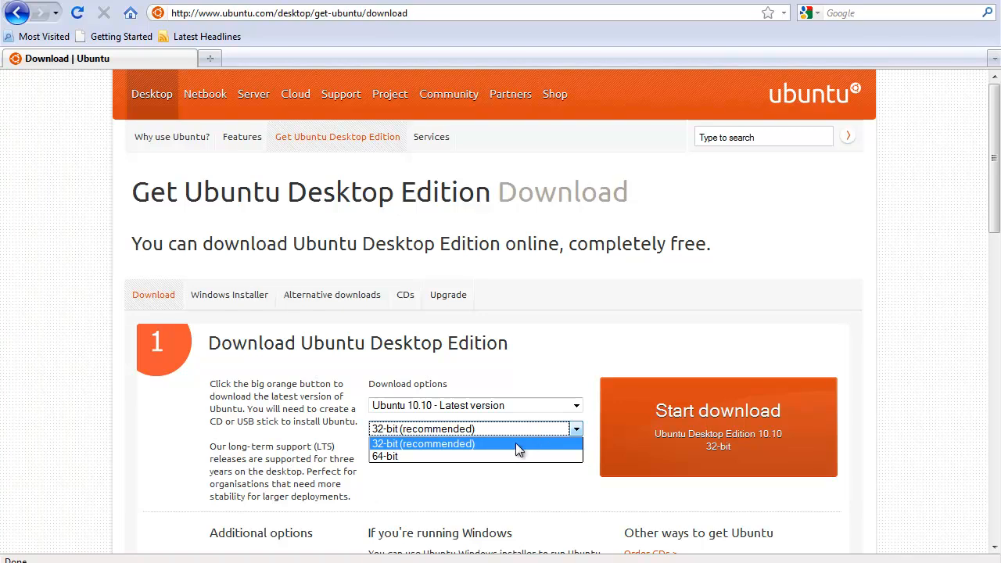
mouse_move(497, 452)
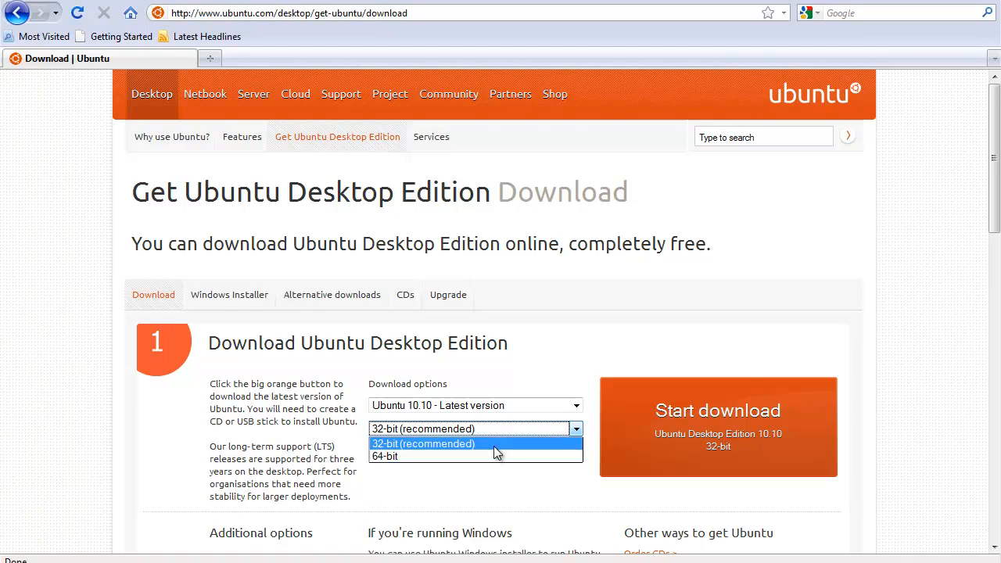
left_click(423, 443)
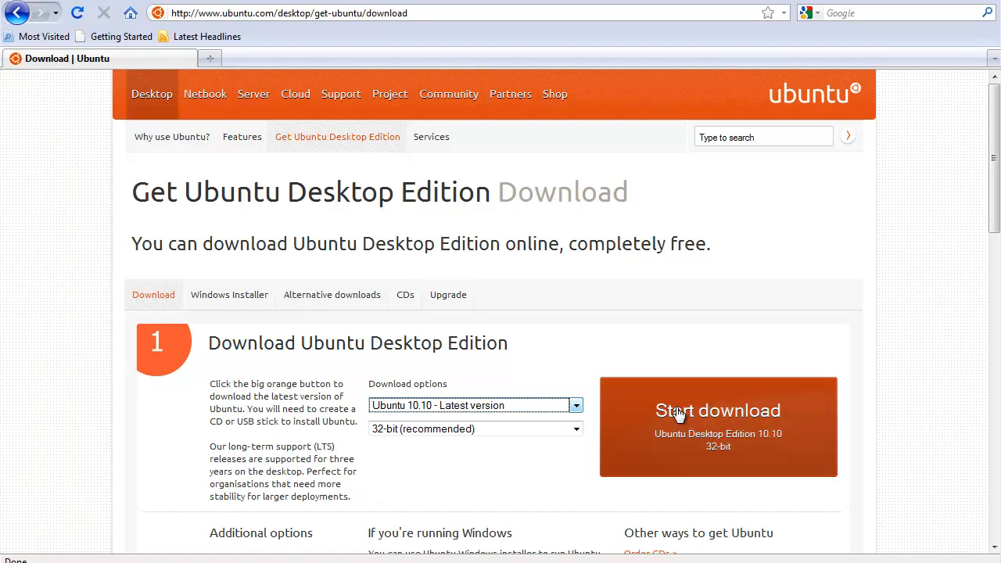
left_click(717, 410)
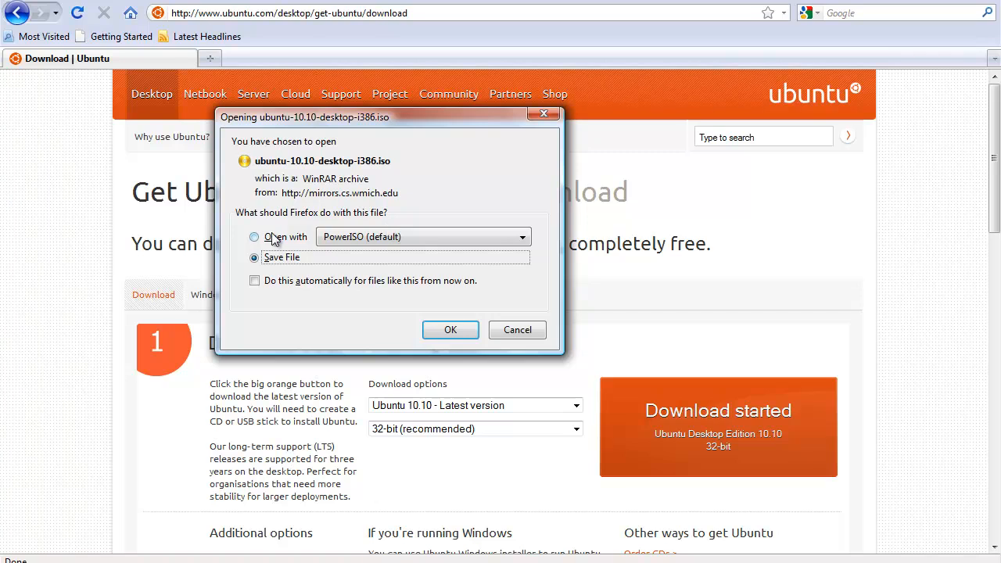
mouse_move(290, 240)
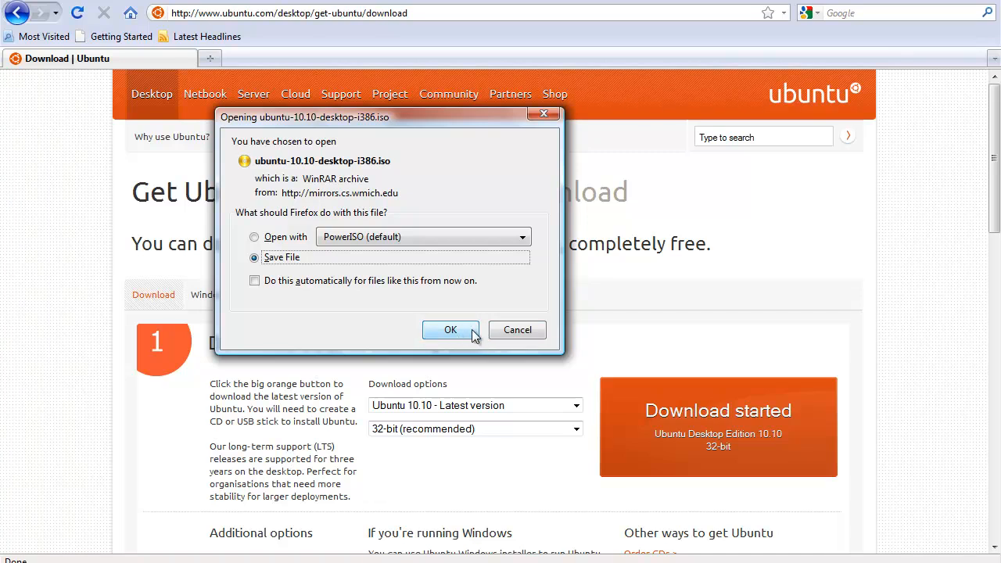
mouse_move(517, 329)
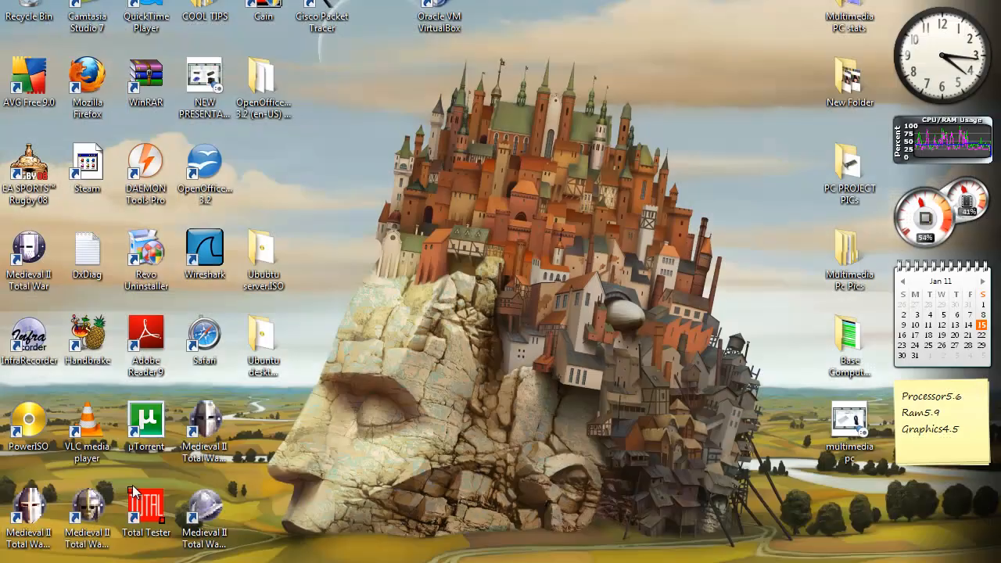
mouse_move(356, 480)
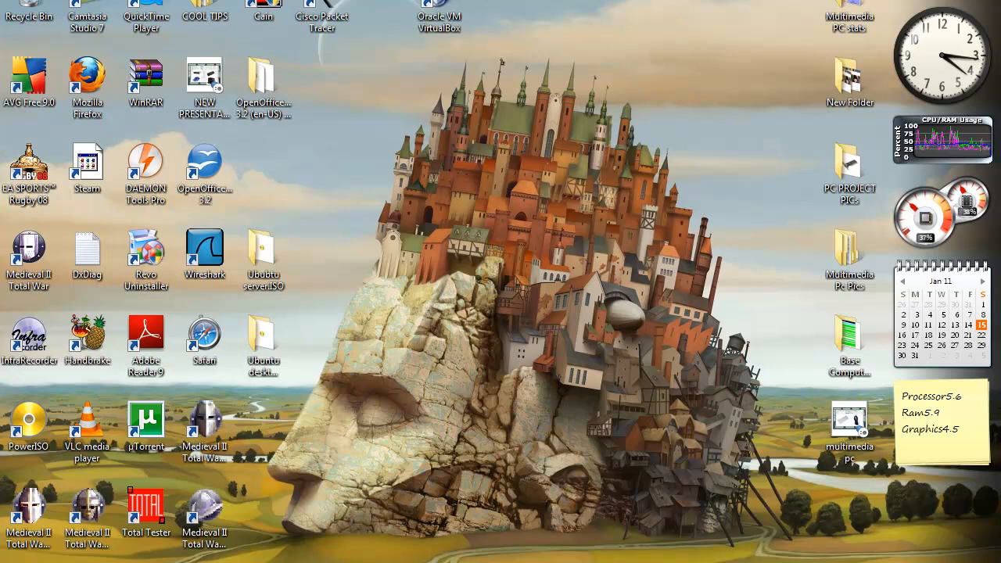
mouse_move(312, 283)
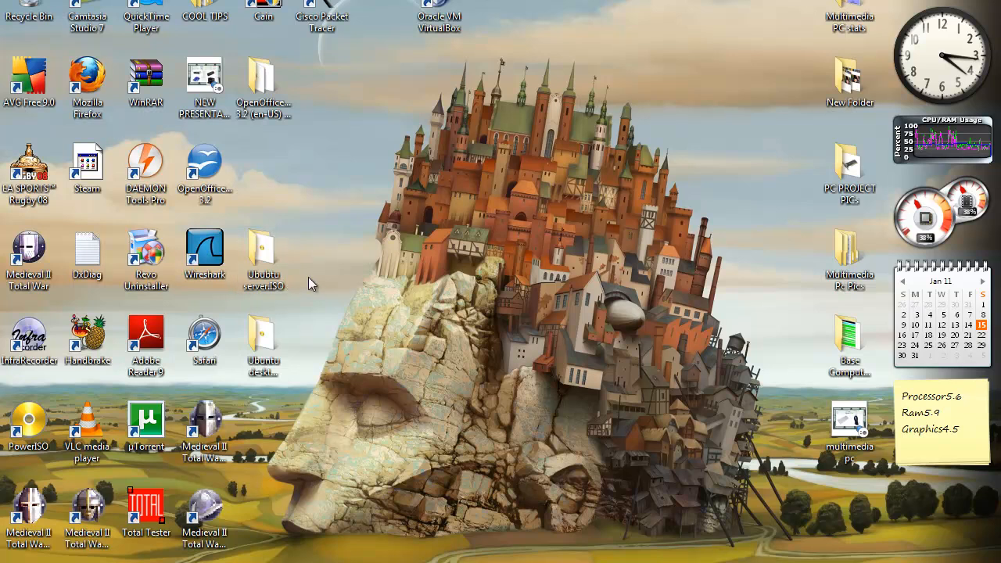
mouse_move(460, 310)
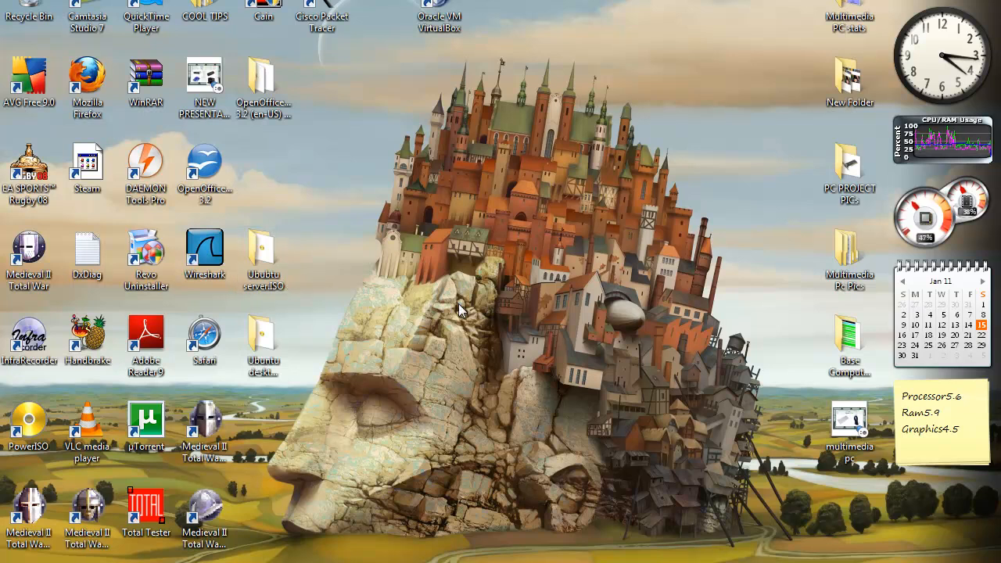
mouse_move(270, 312)
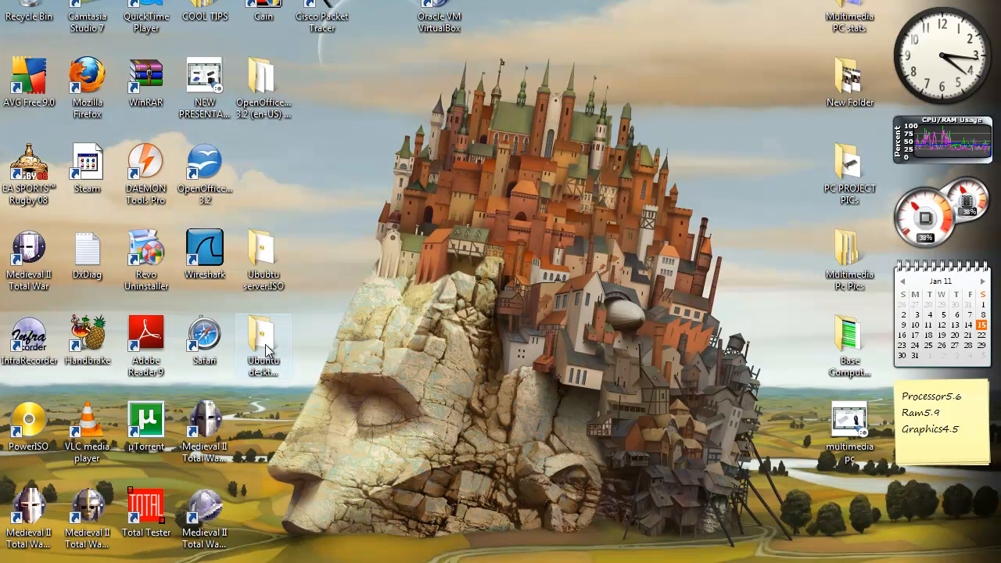
double_click(264, 340)
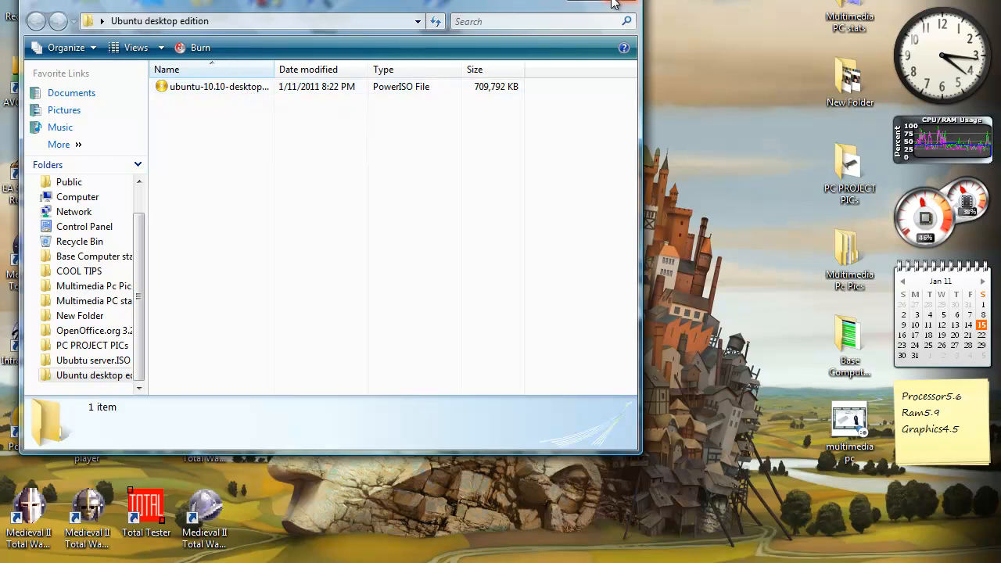
left_click(594, 5)
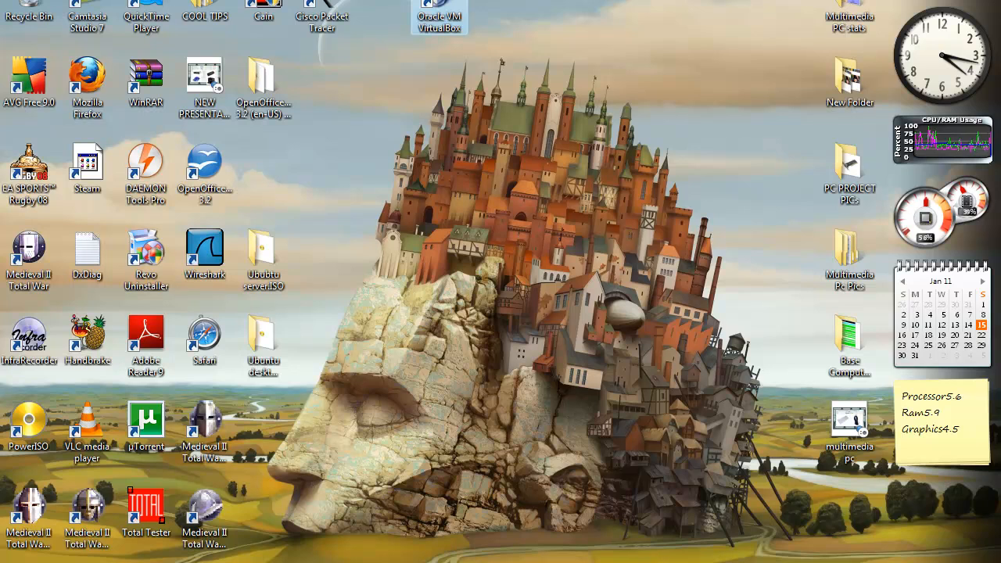
Step: Launch VirtualBox, ignore the inaccessible media warning, and select the ubuntu machine
double_click(439, 15)
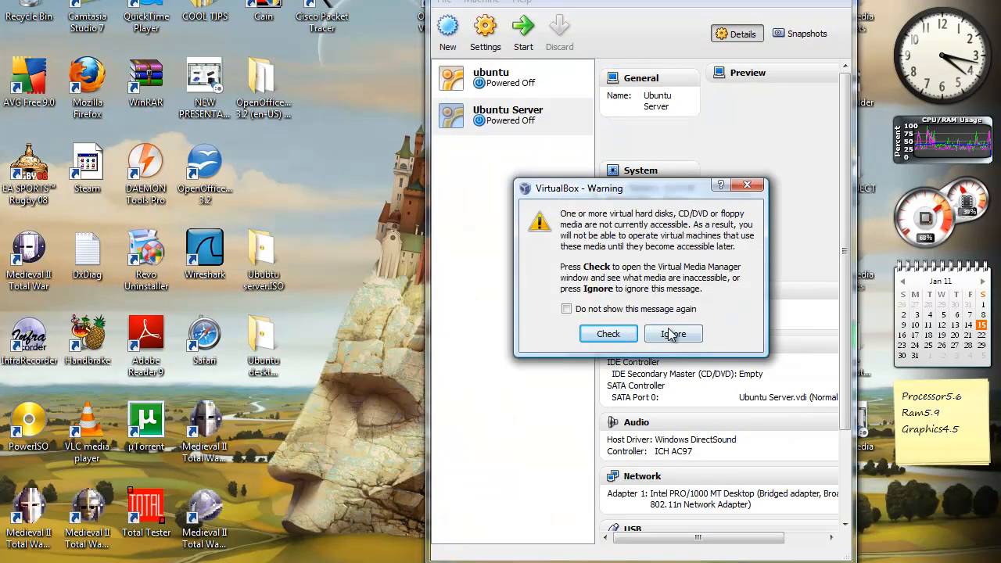
left_click(673, 334)
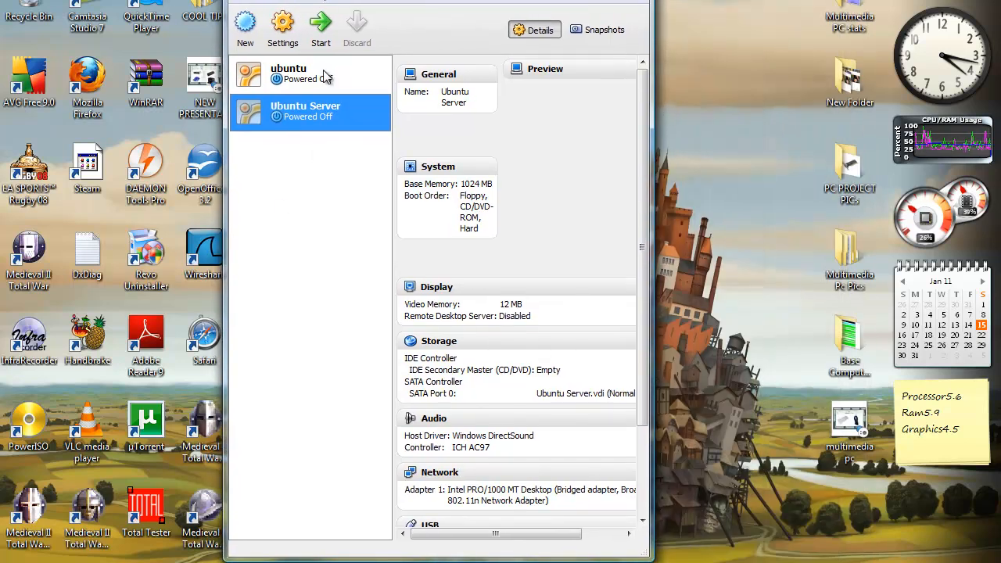
left_click(309, 74)
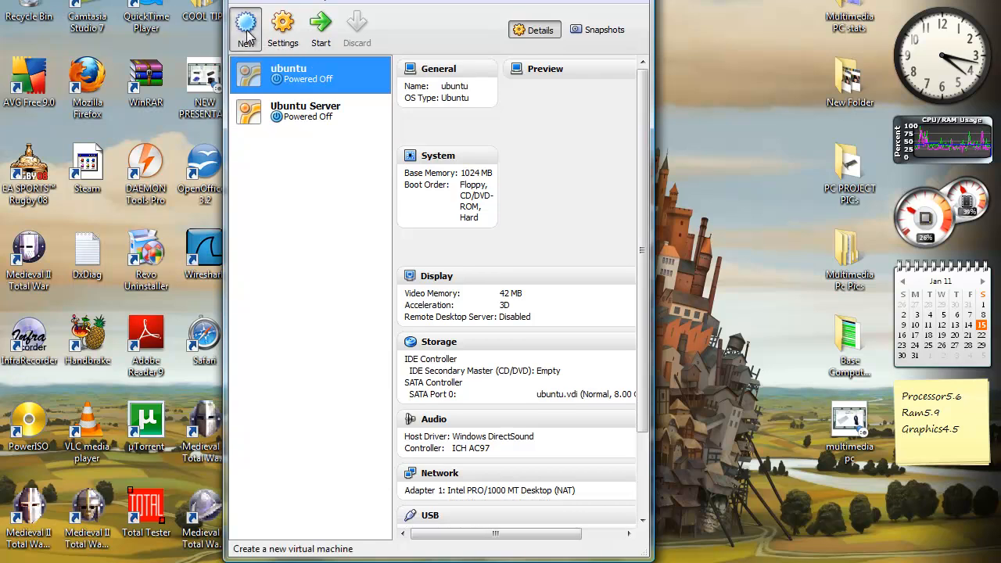
Step: Start the new VM wizard, name the machine 'ubuntu 2nd', and choose Linux / Ubuntu
left_click(245, 29)
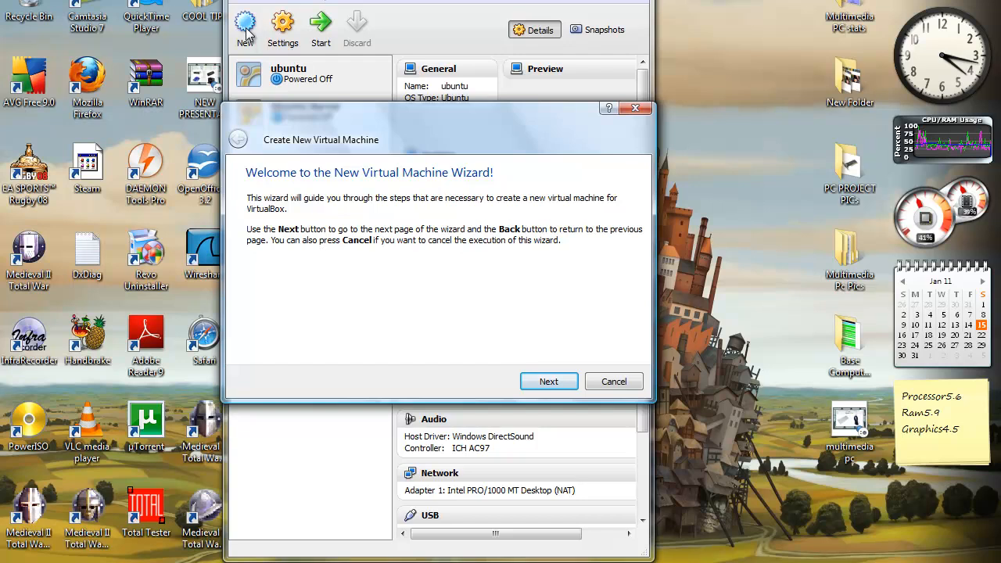
mouse_move(548, 381)
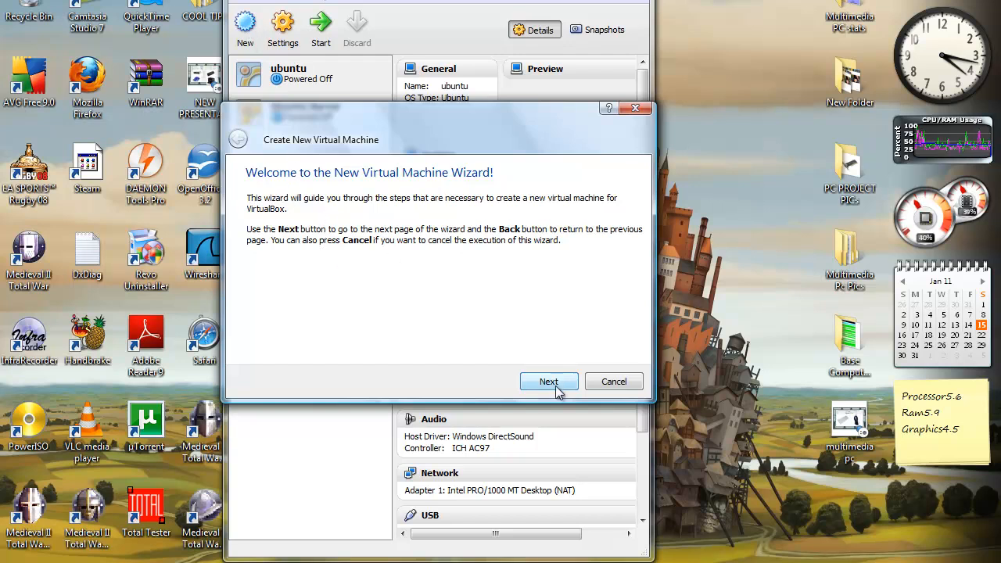
left_click(548, 382)
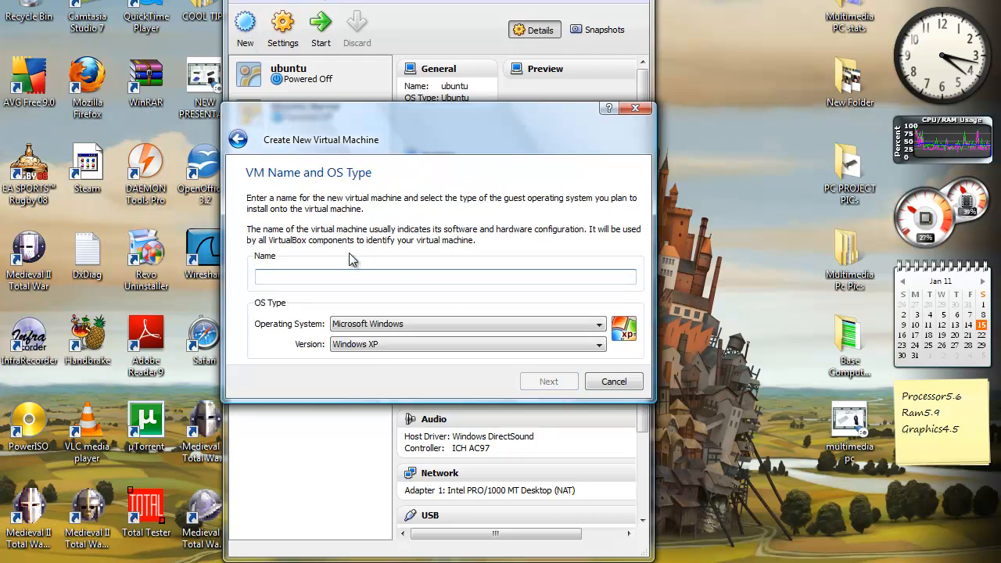
type("u")
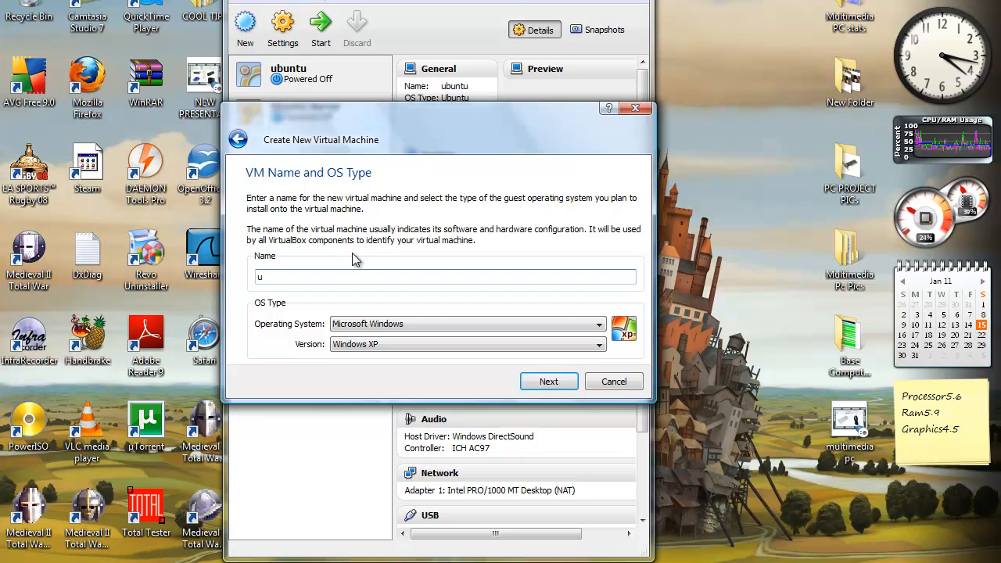
type("buntu")
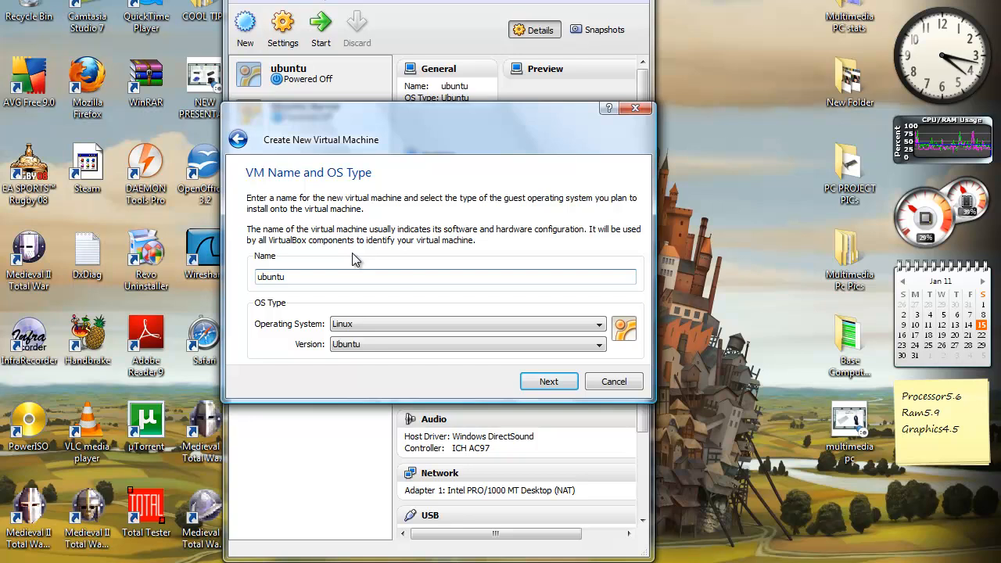
type("2")
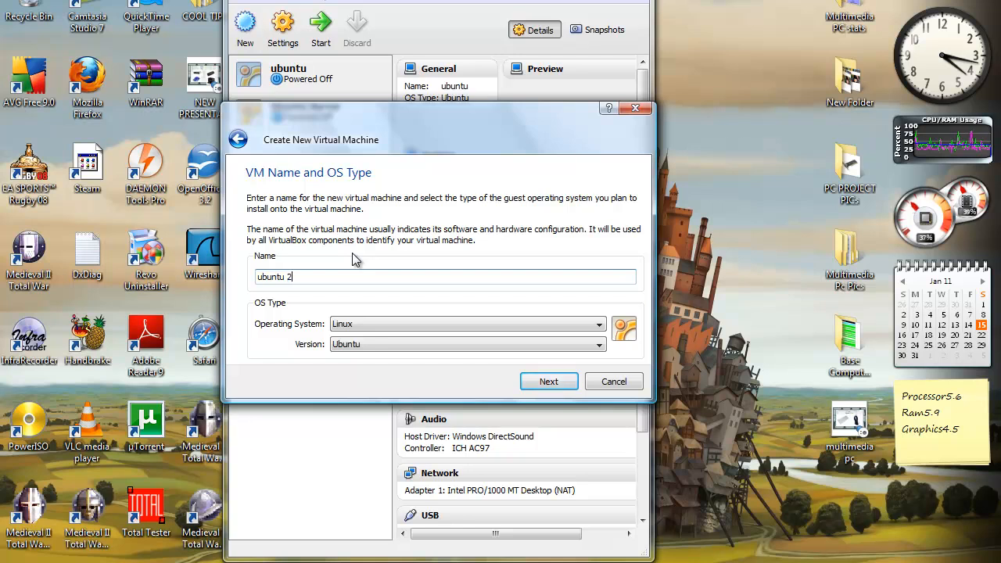
type("nd")
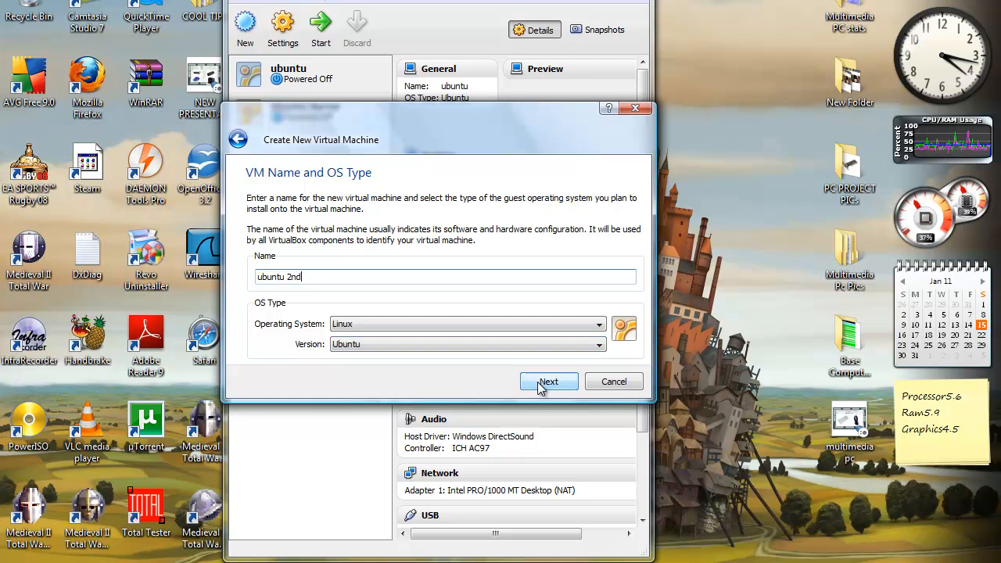
mouse_move(566, 376)
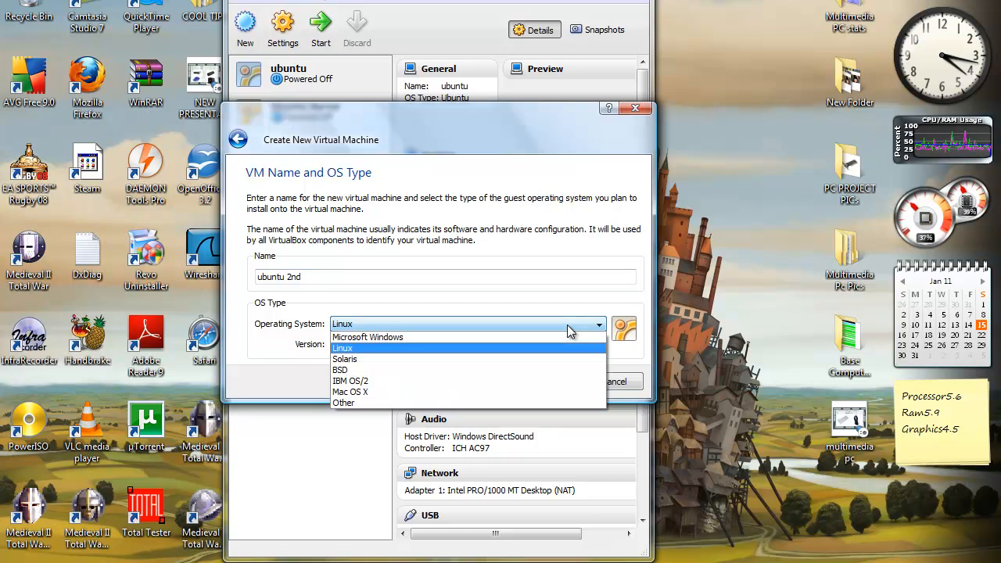
left_click(342, 347)
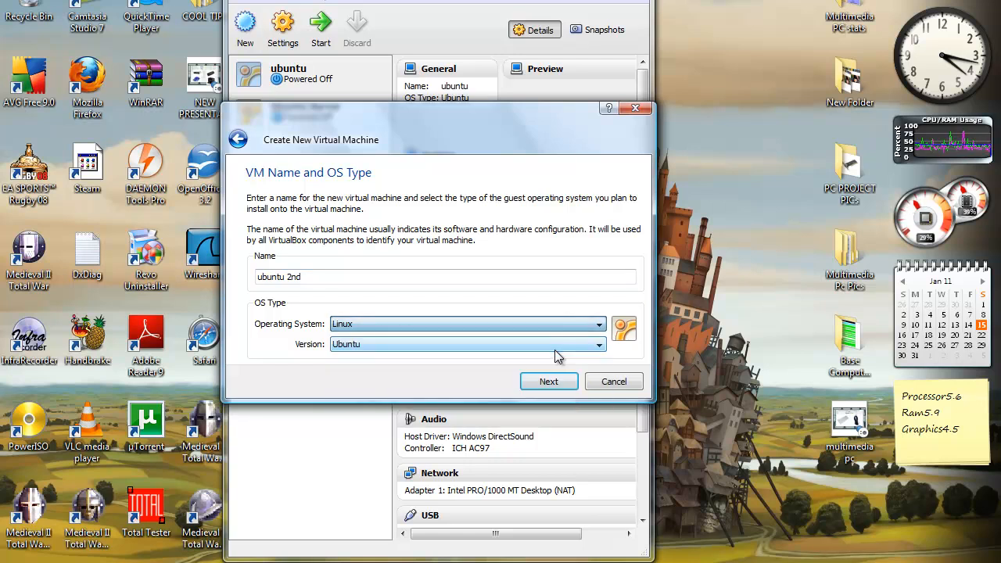
left_click(598, 344)
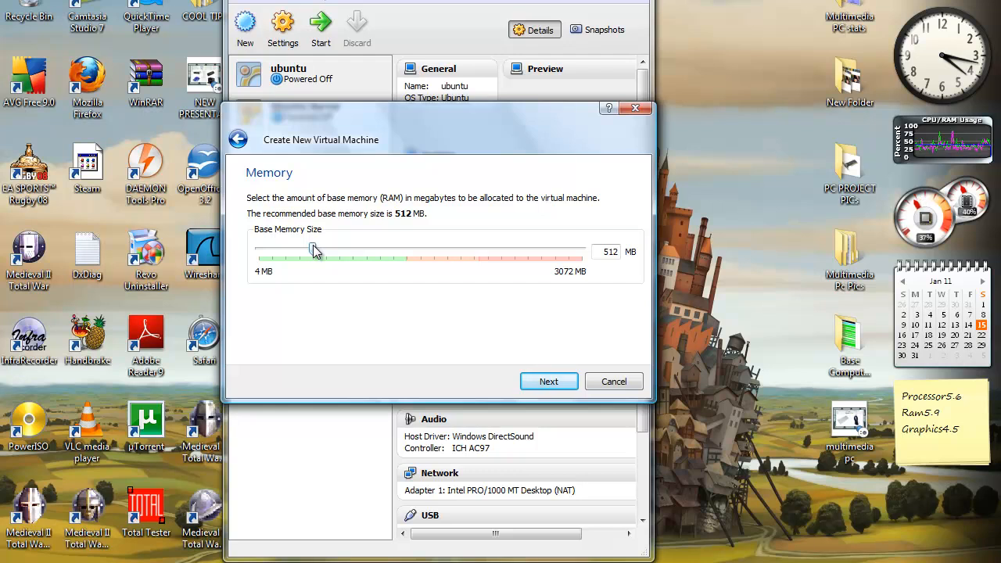
Step: Set base memory to 1024 MB and continue to the hard disk step
left_click_drag(313, 251, 336, 250)
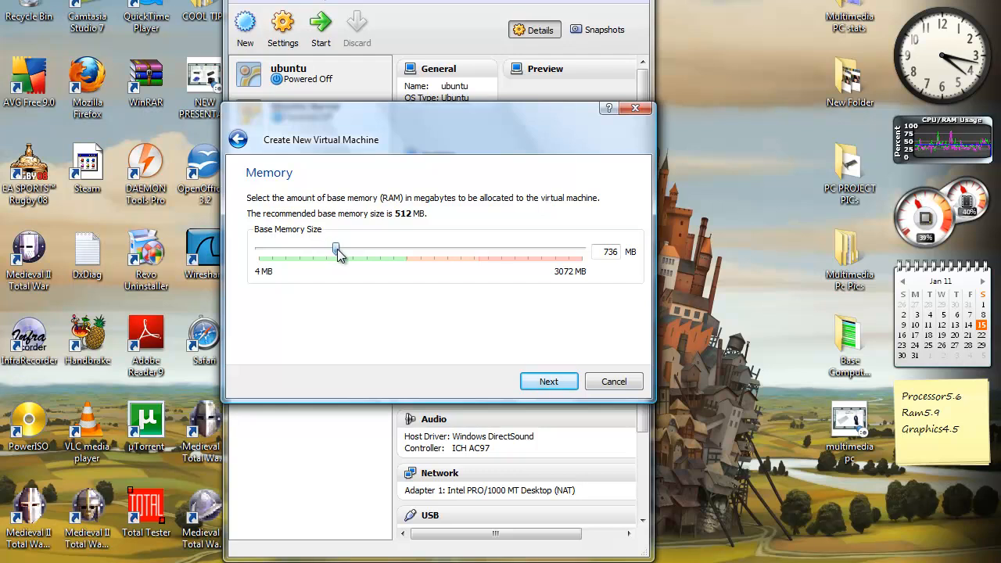
left_click_drag(336, 248, 366, 249)
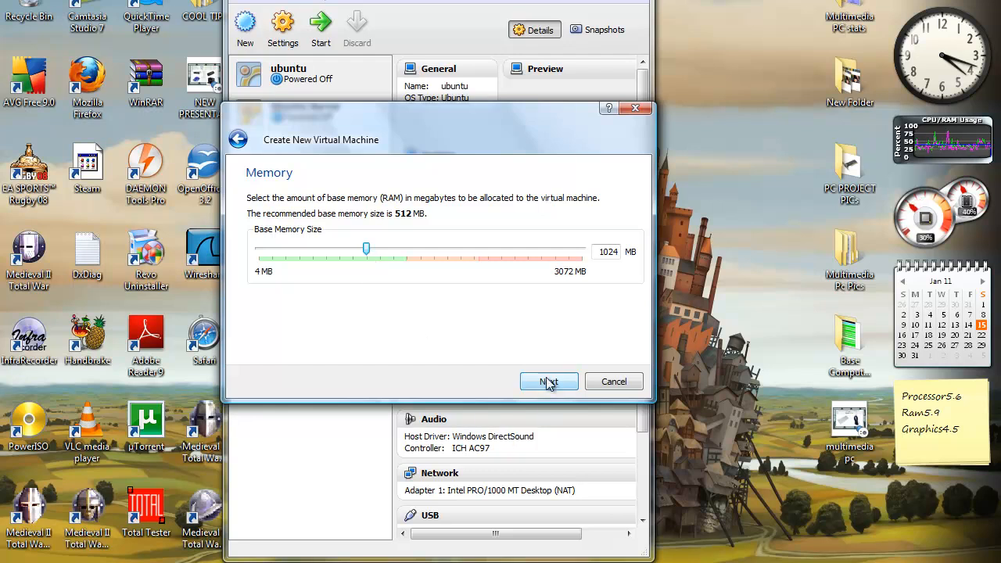
mouse_move(548, 388)
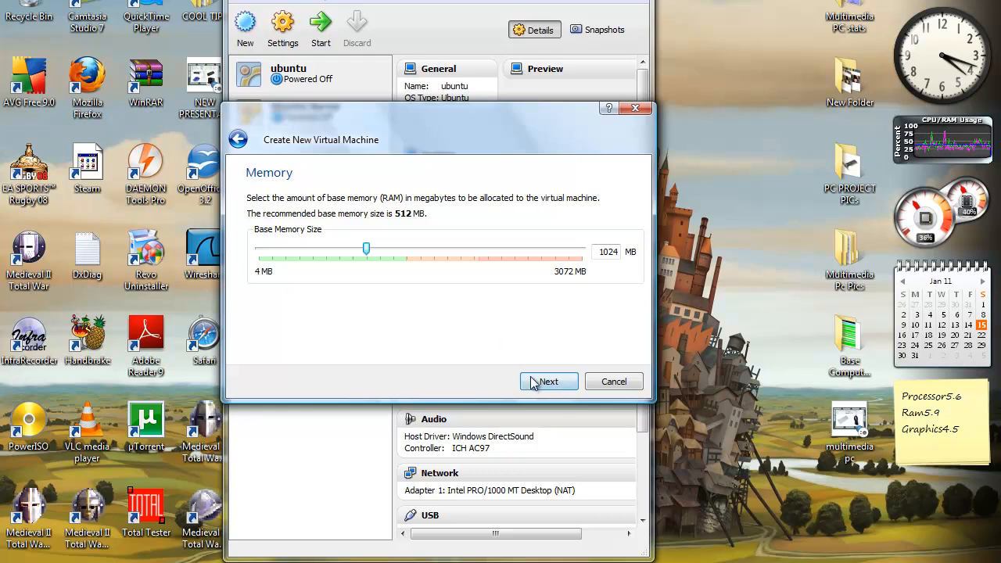
left_click(548, 381)
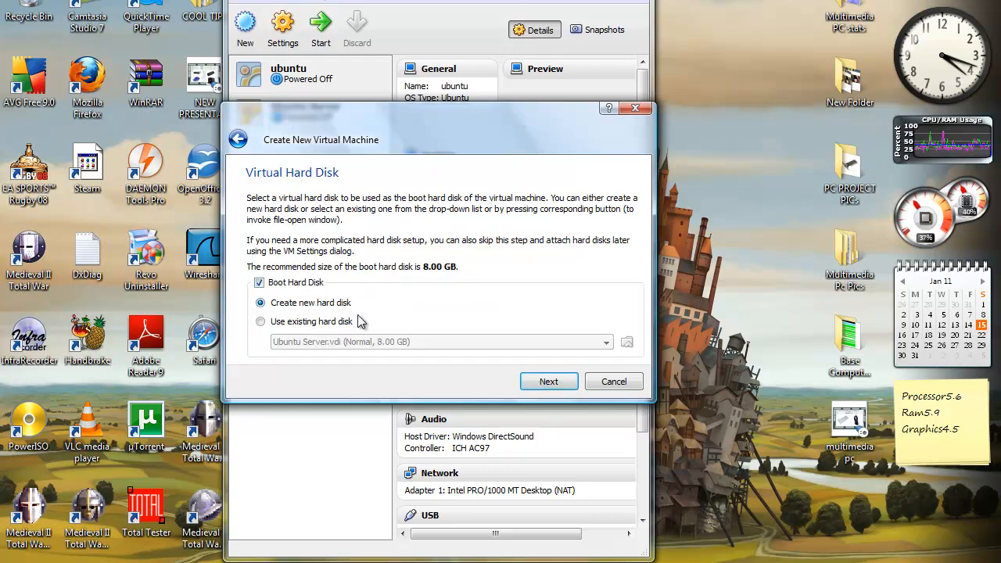
Step: Create a new boot hard disk with dynamically expanding storage
left_click(548, 381)
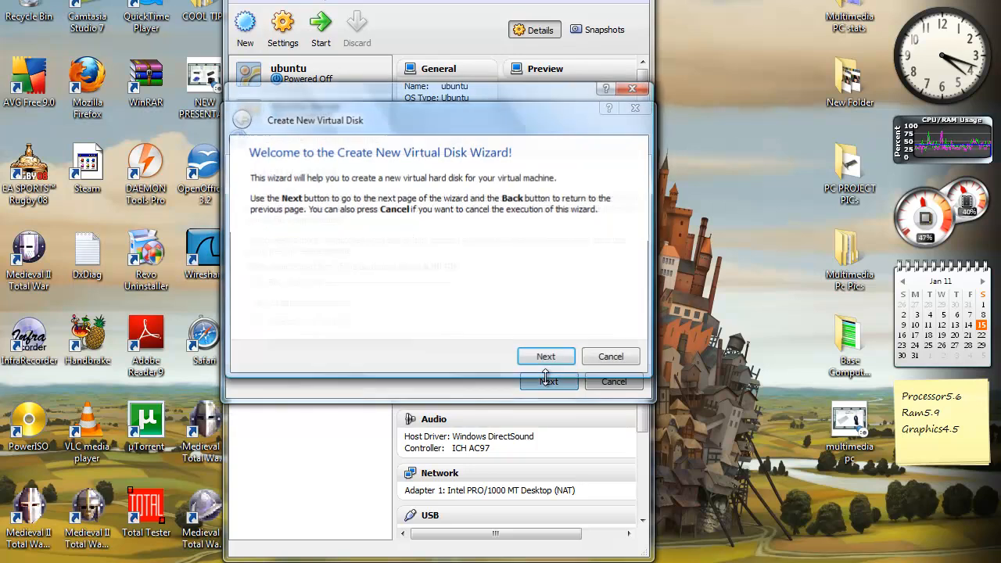
left_click(546, 355)
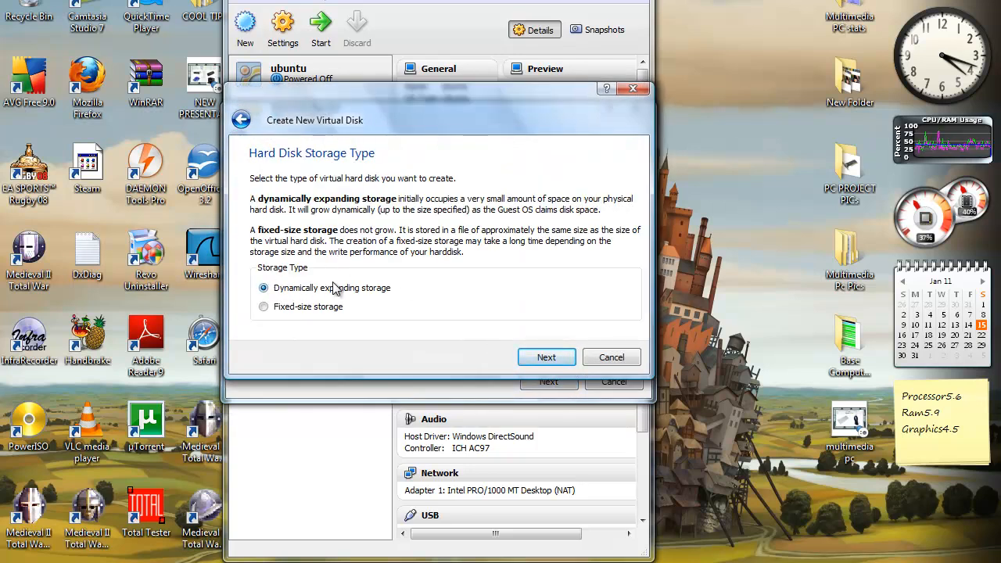
mouse_move(390, 297)
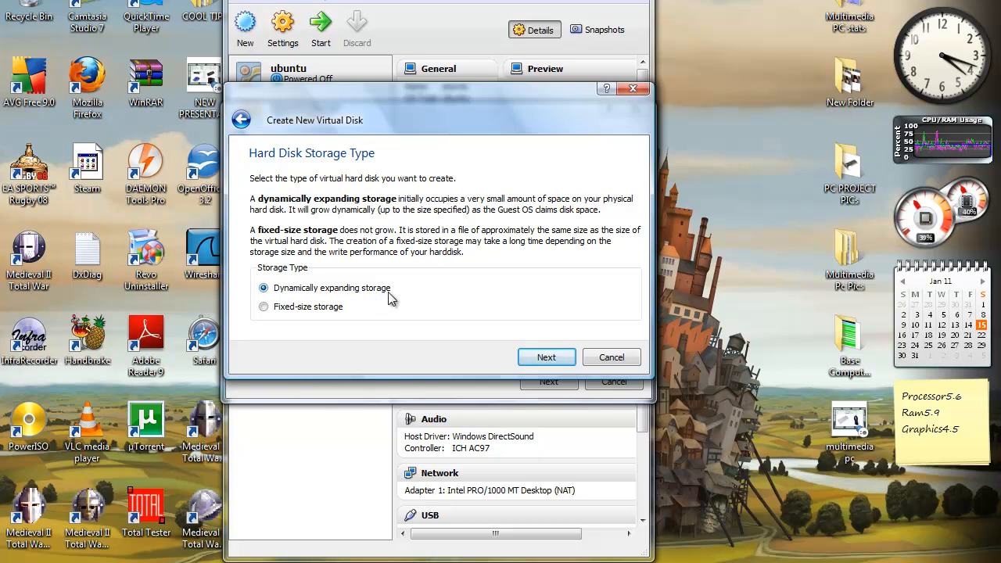
mouse_move(367, 207)
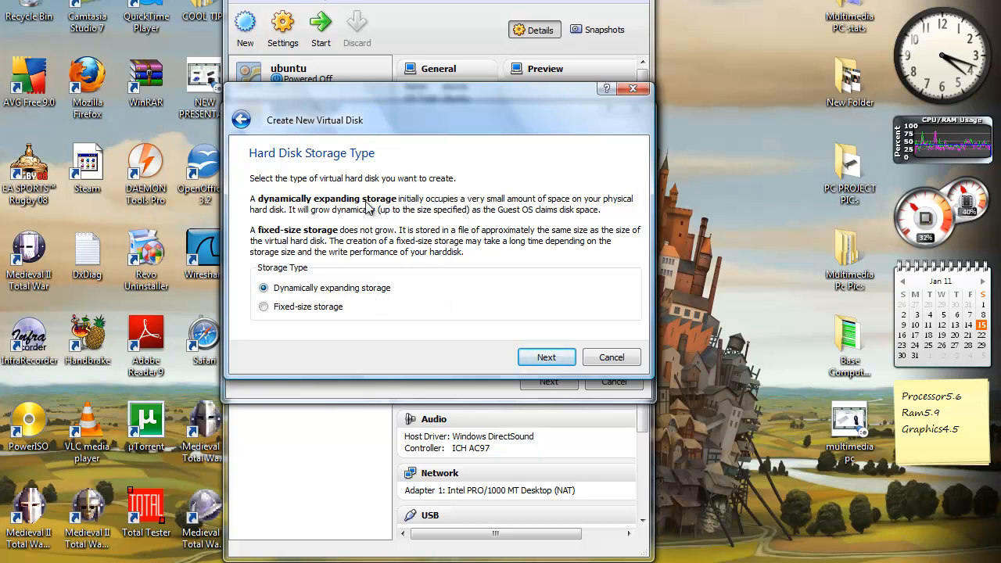
mouse_move(383, 296)
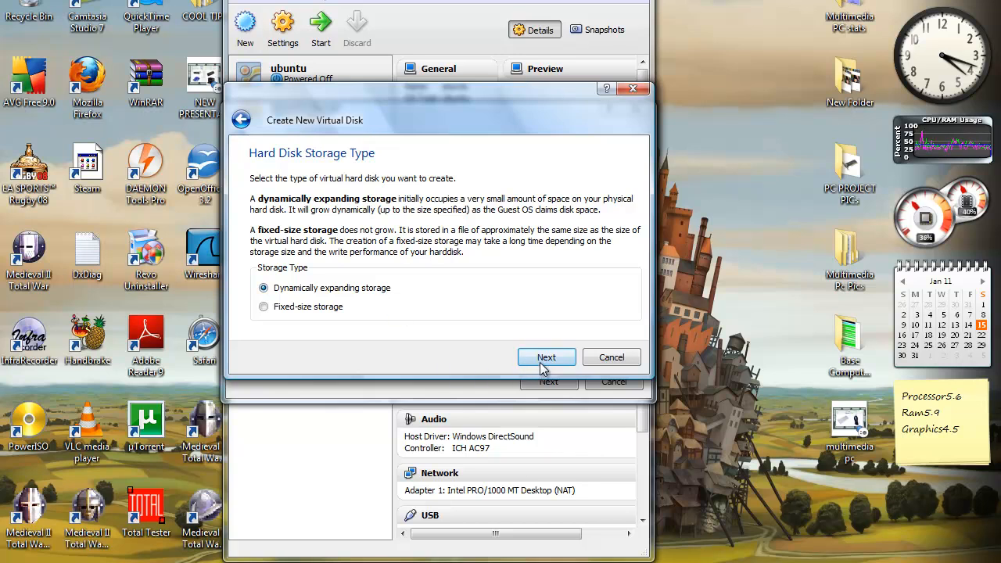
mouse_move(348, 326)
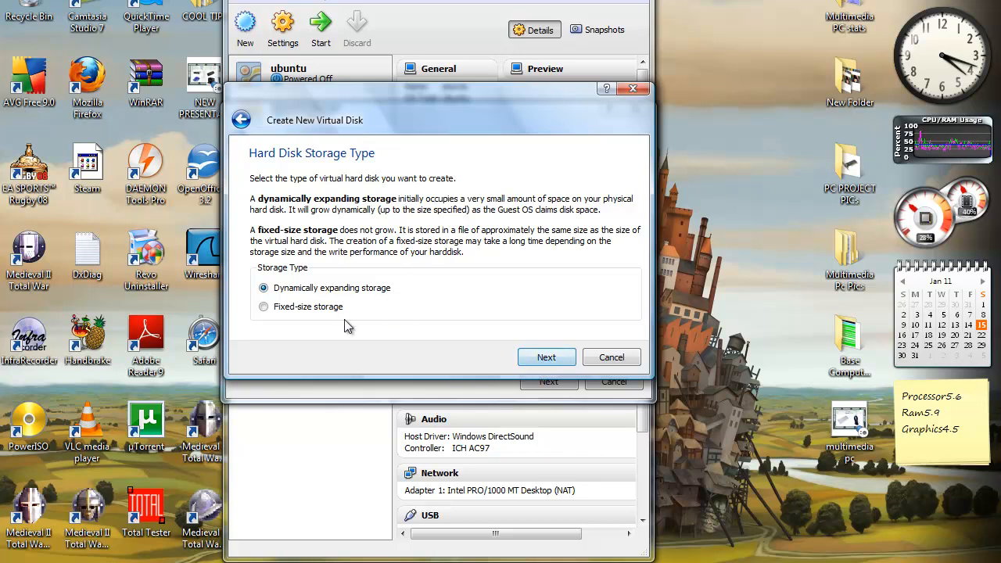
left_click(546, 357)
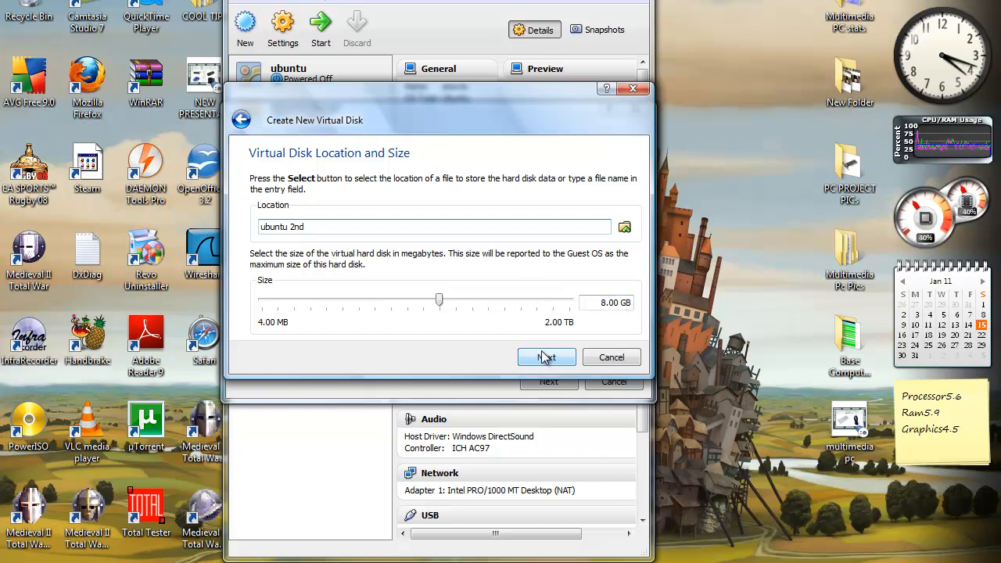
Step: Accept the 8 GB 'ubuntu 2nd' disk and finish both the disk and VM wizards
left_click(545, 358)
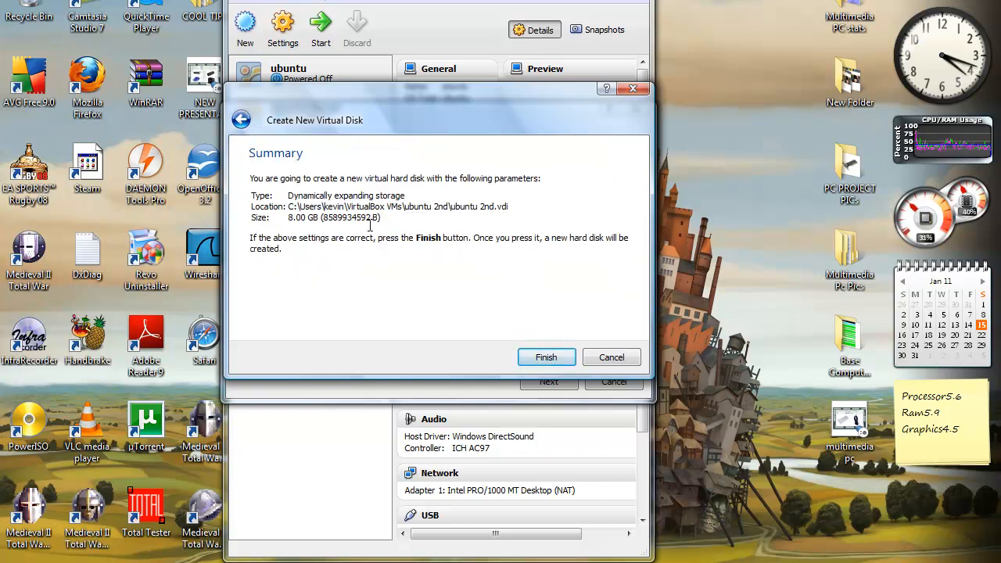
left_click(546, 356)
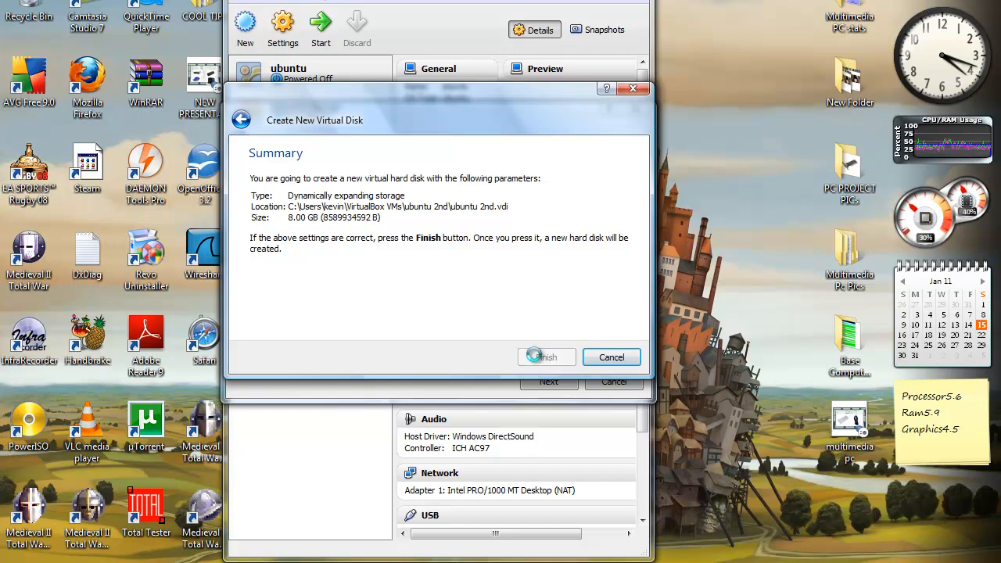
left_click(546, 356)
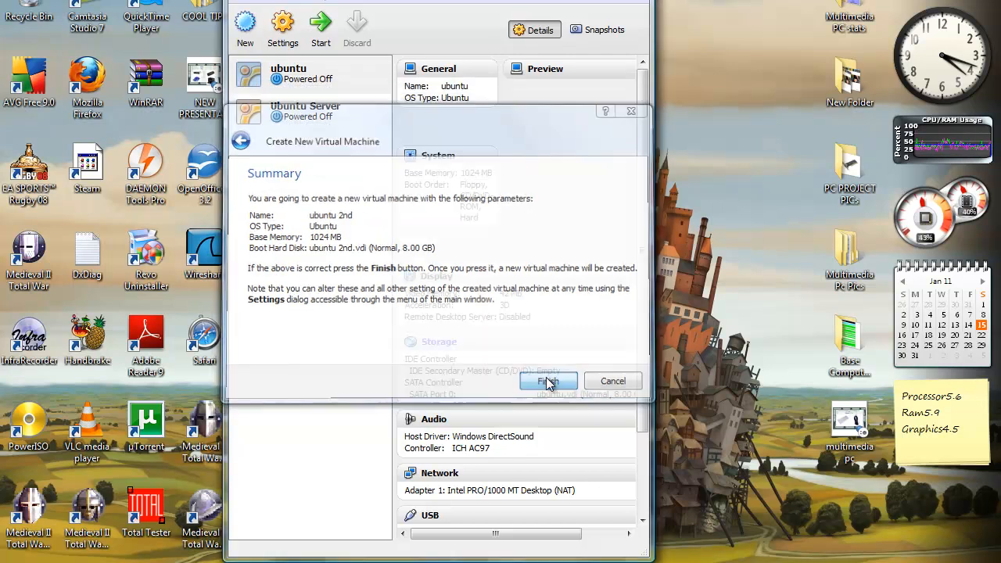
left_click(547, 381)
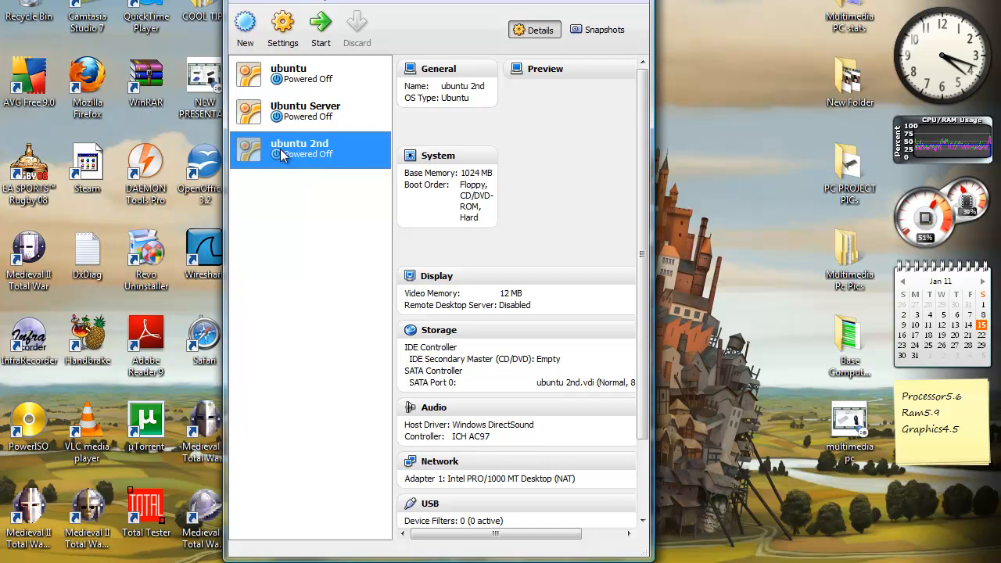
mouse_move(319, 154)
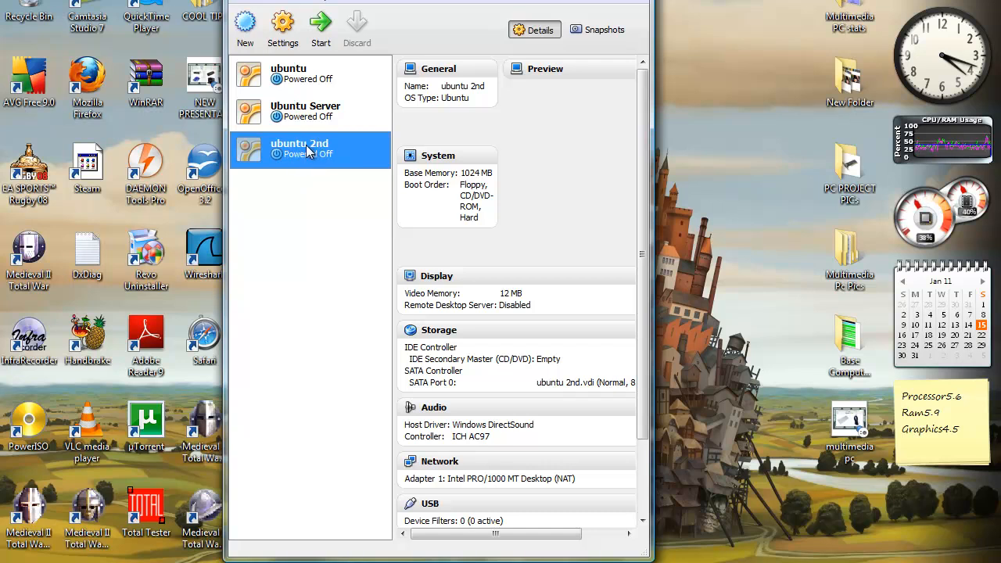
mouse_move(293, 158)
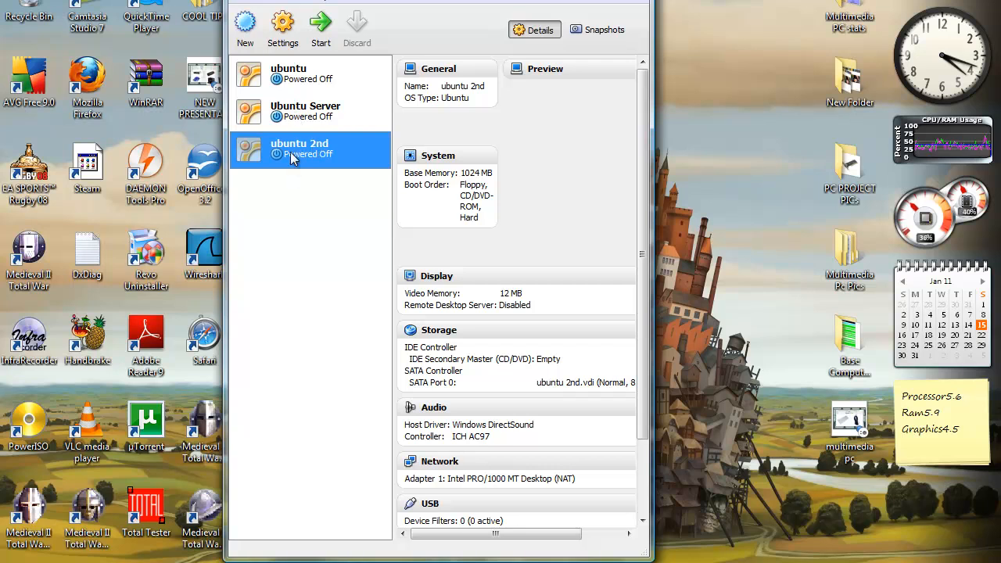
mouse_move(299, 149)
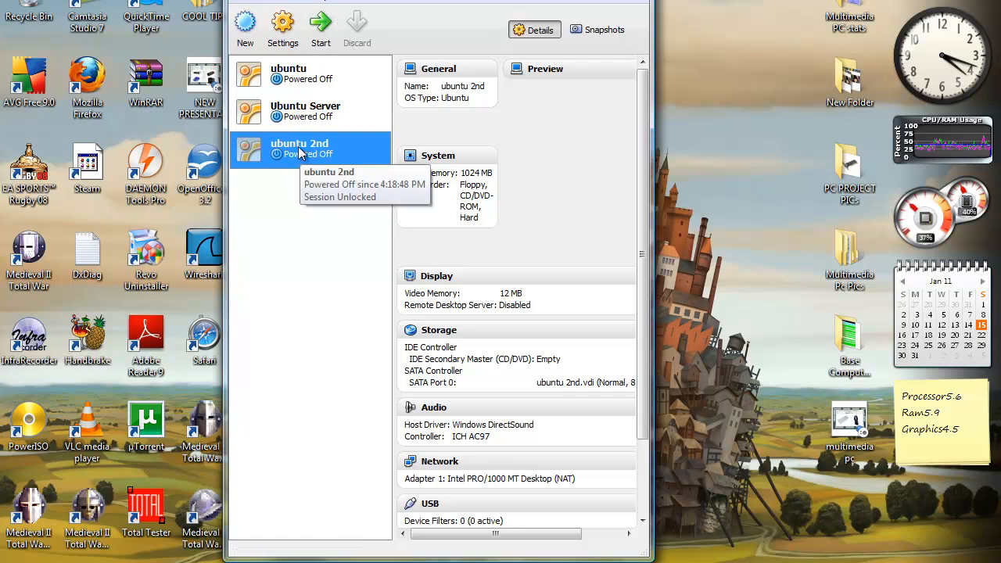
mouse_move(320, 23)
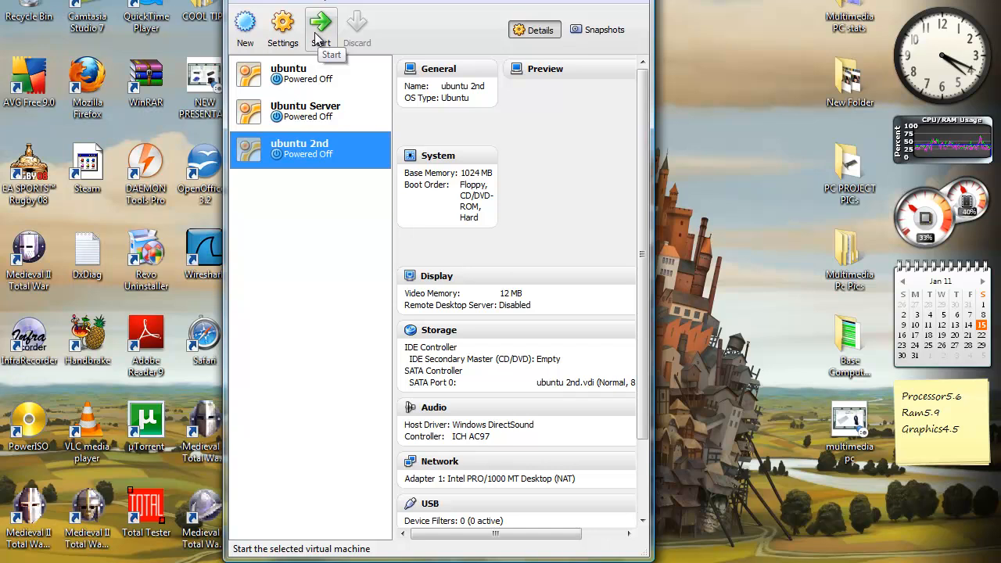
Step: Start the 'ubuntu 2nd' virtual machine from the toolbar
left_click(320, 21)
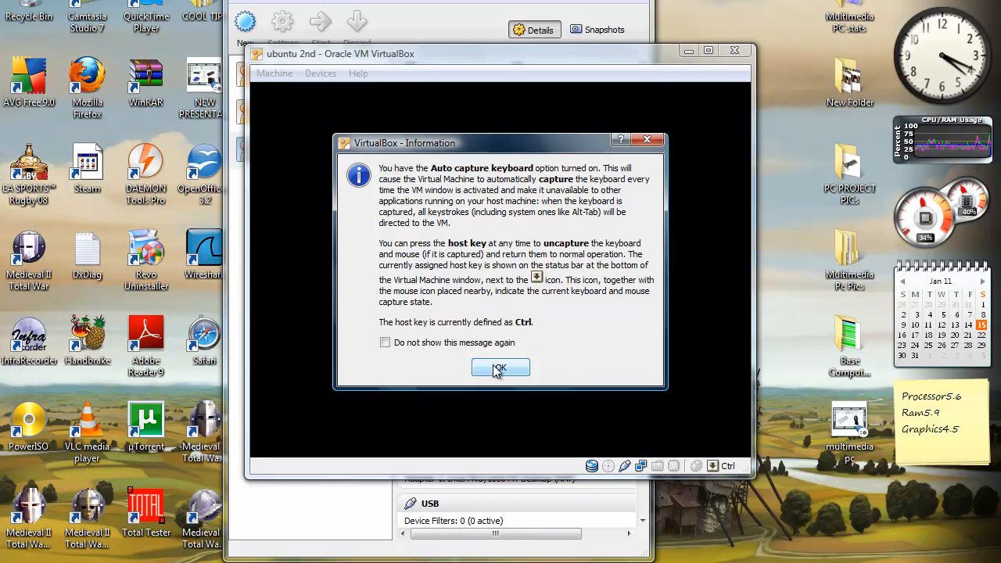
Step: Dismiss the capture notice and browse for an installation disk image in the First Run Wizard
left_click(499, 367)
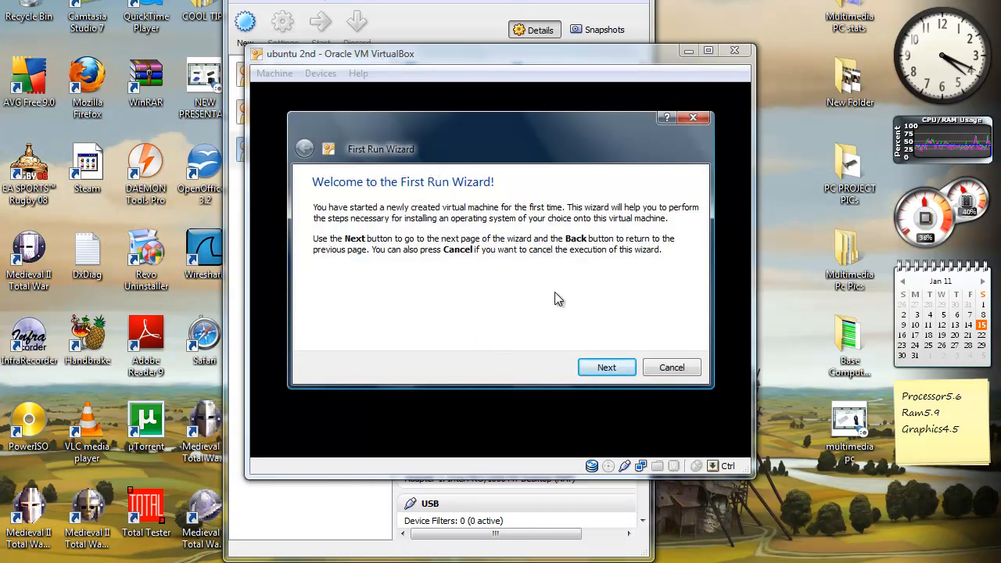
left_click(606, 367)
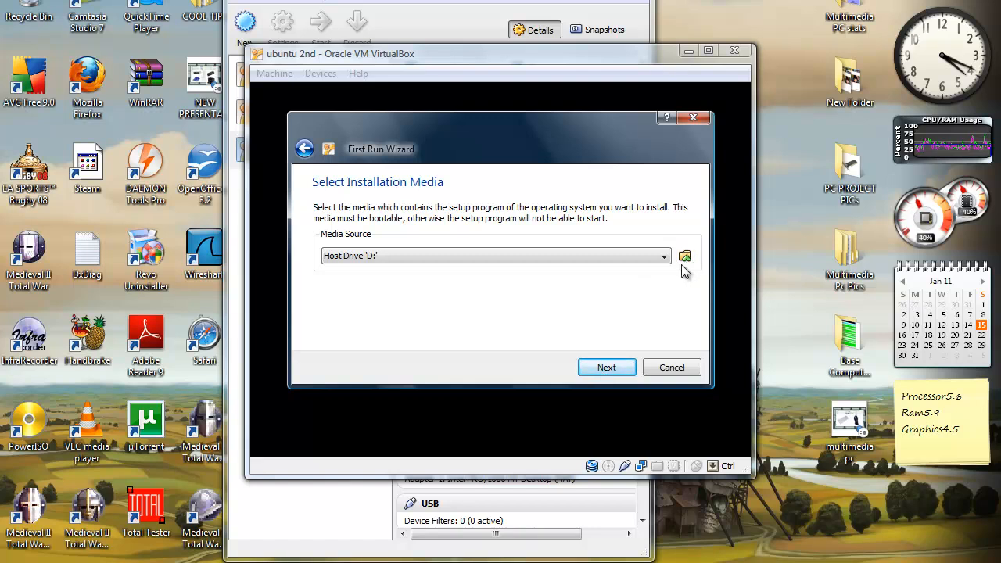
left_click(685, 256)
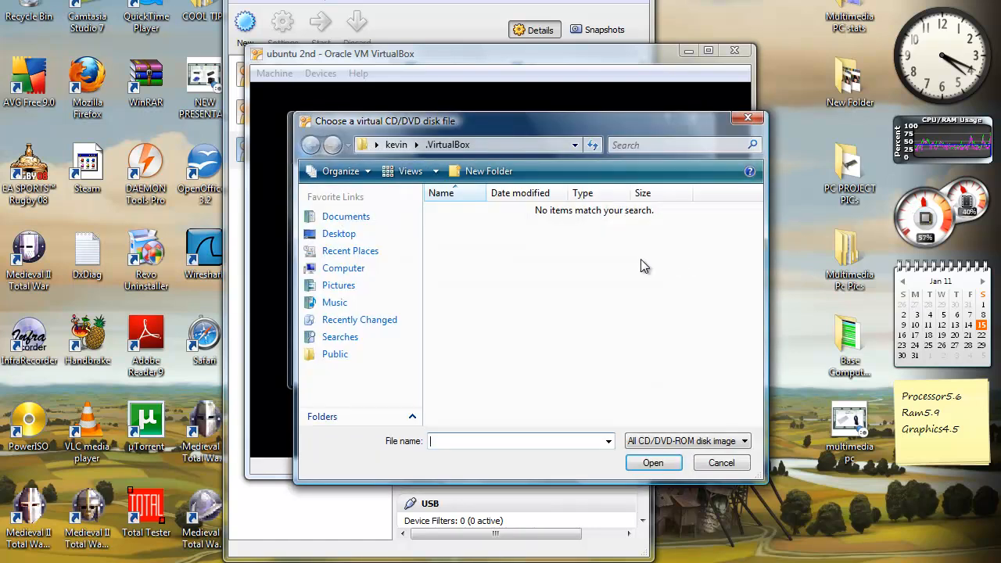
mouse_move(339, 233)
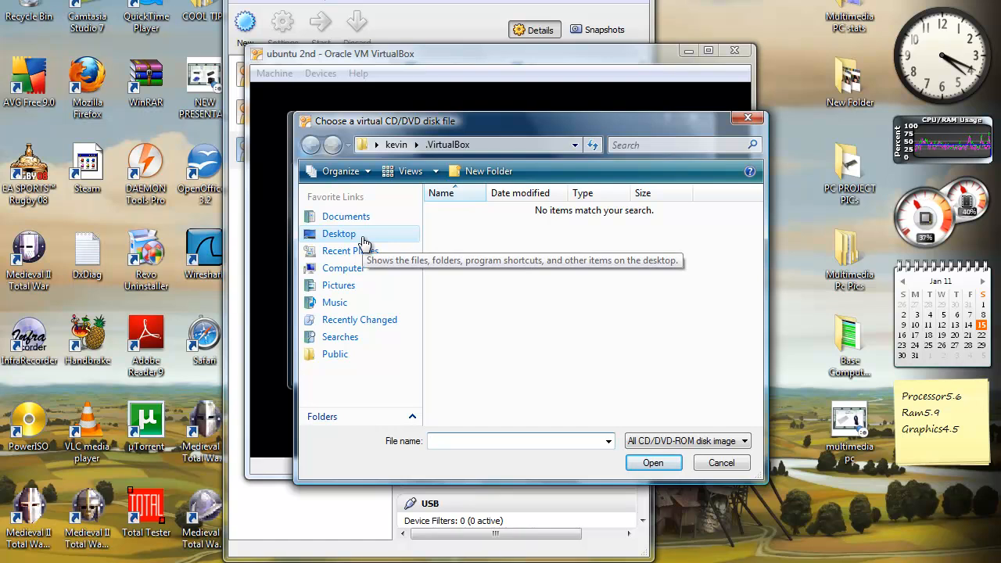
Step: Pick ubuntu-10.10-desktop-i386 from Desktop's Ubuntu desktop edition folder and finish the First Run Wizard
left_click(338, 233)
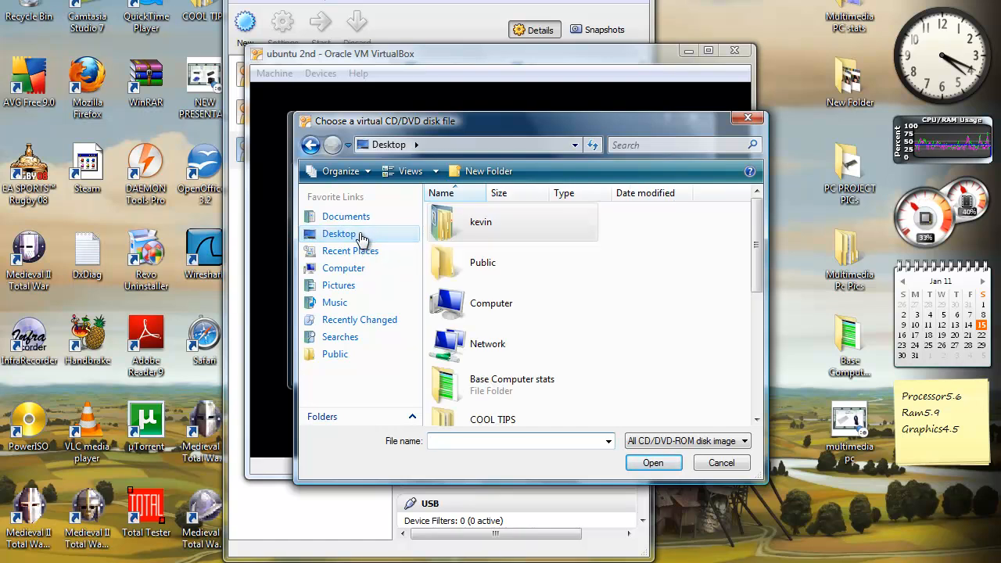
scroll("down", 3)
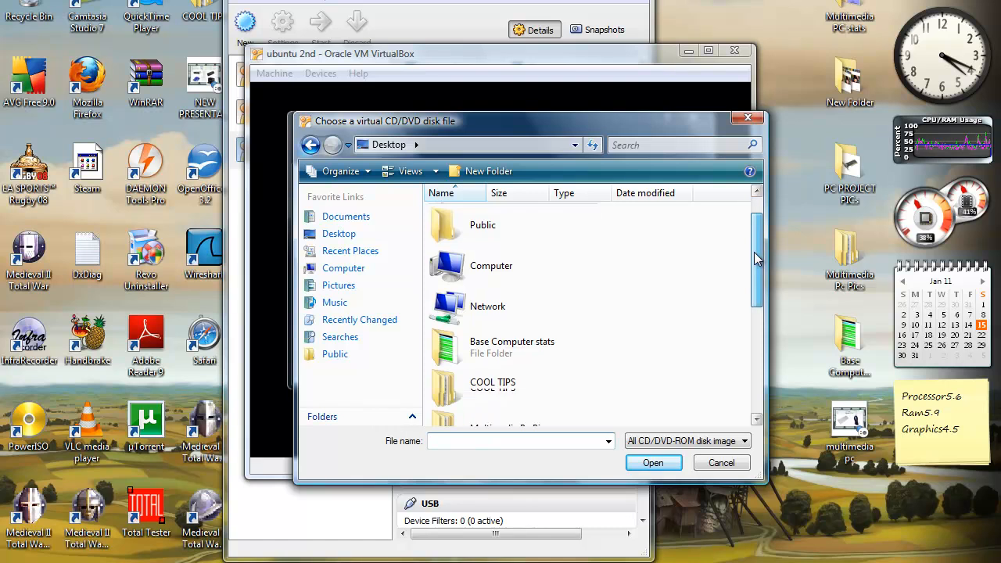
scroll("down", 3)
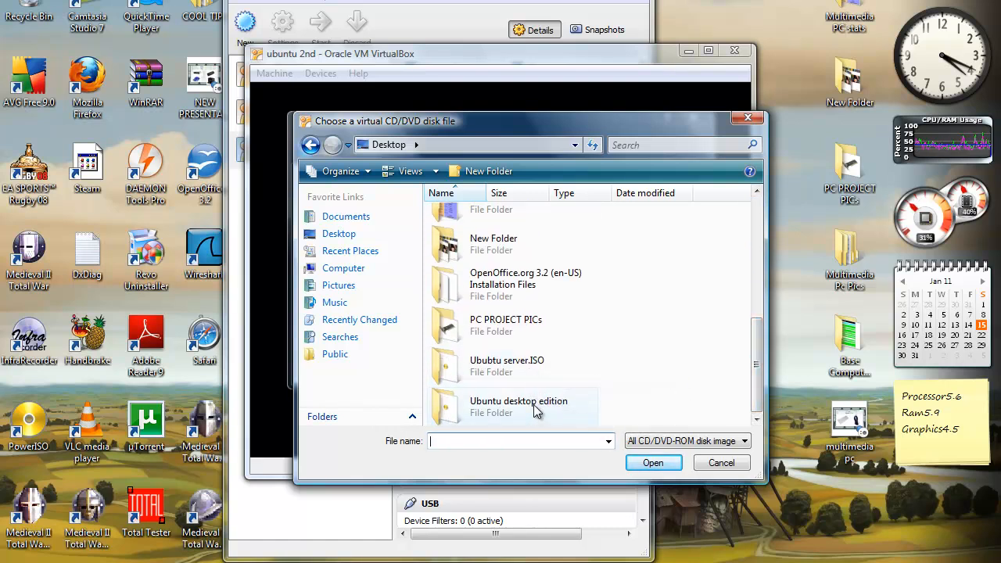
double_click(519, 407)
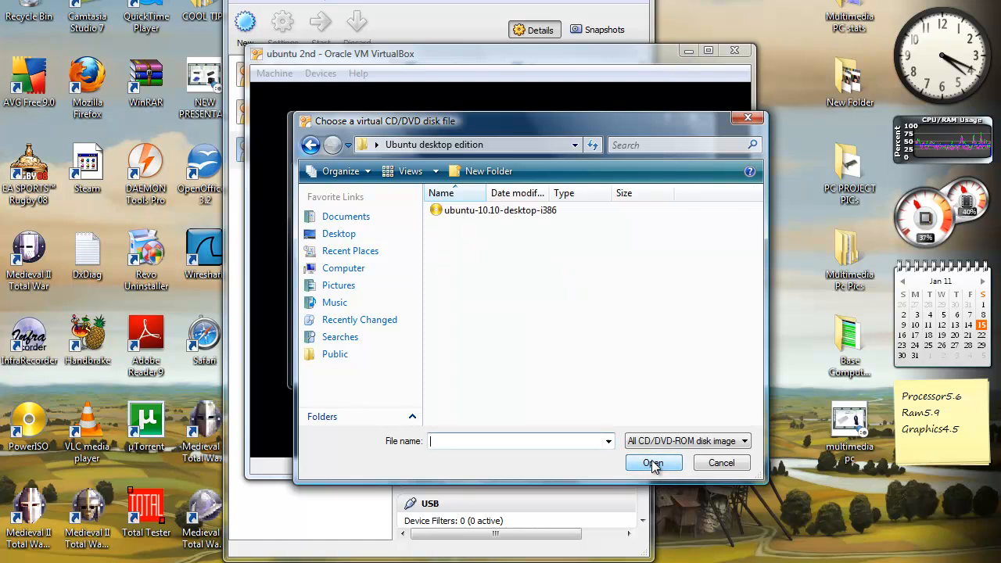
left_click(500, 209)
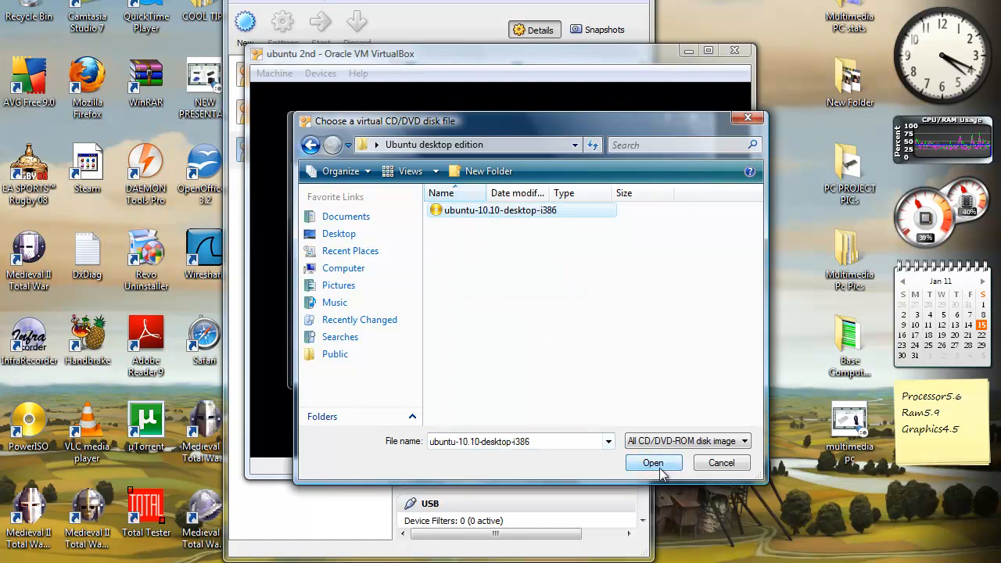
left_click(652, 462)
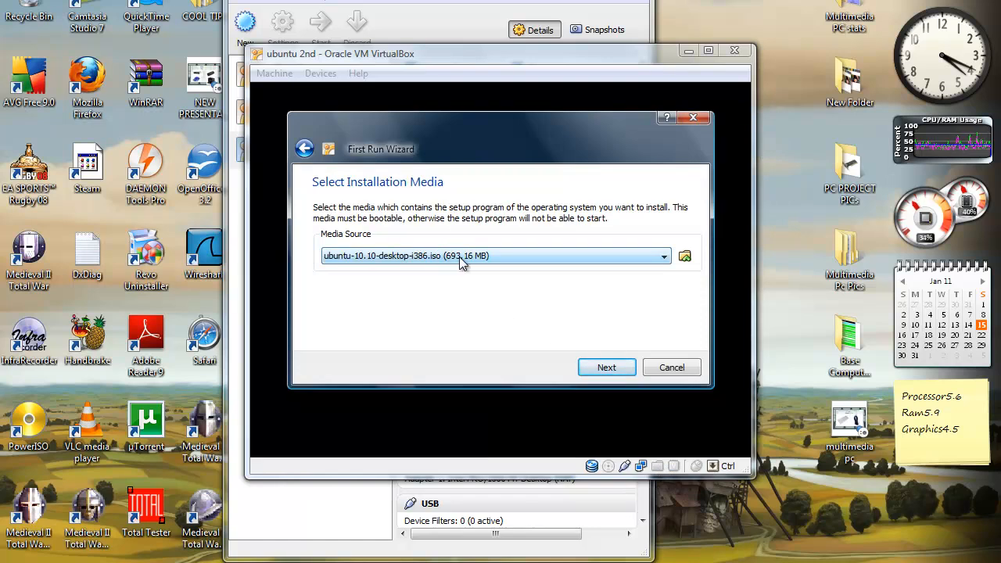
mouse_move(492, 324)
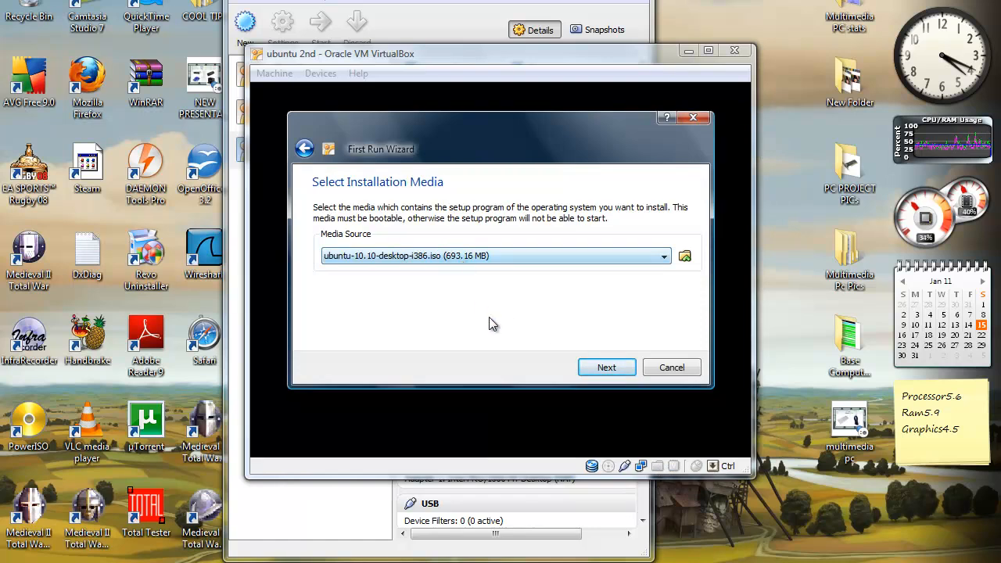
left_click(606, 367)
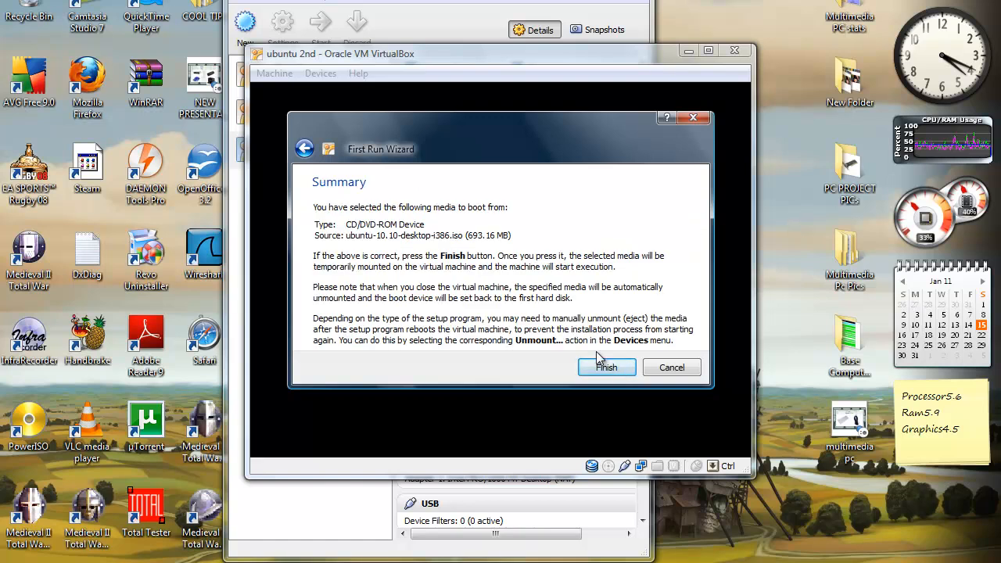
left_click(607, 367)
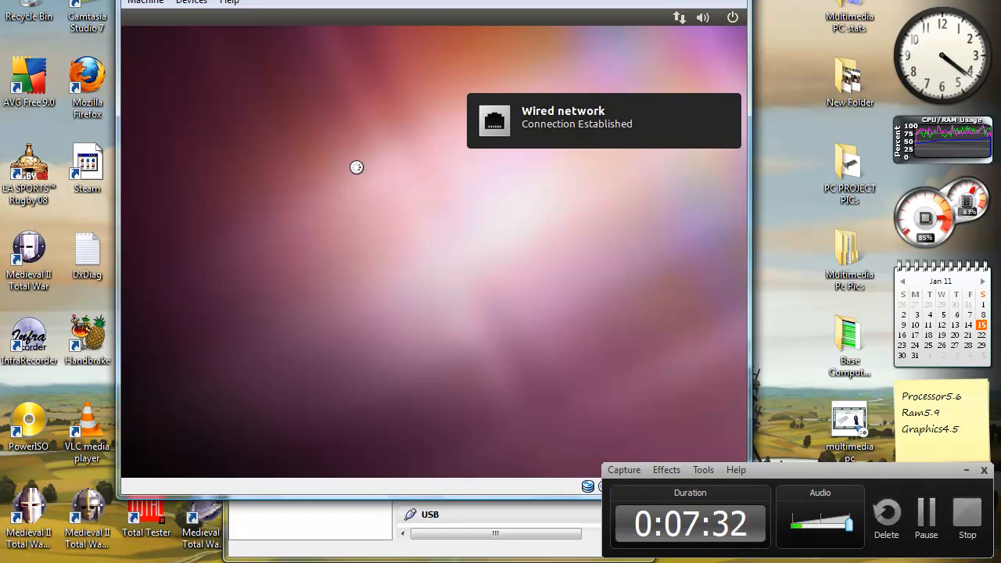
mouse_move(350, 190)
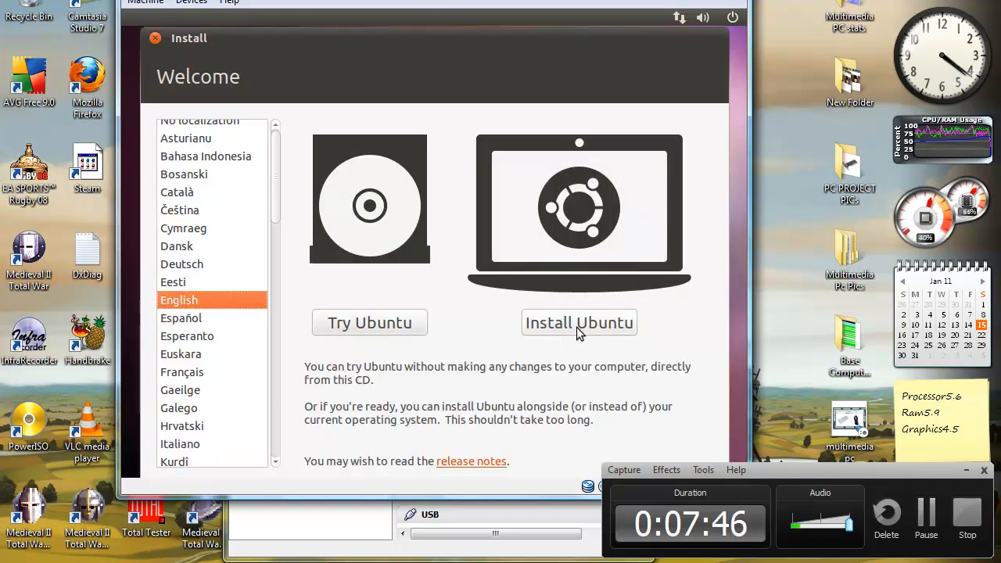
Step: Choose Install Ubuntu with English kept as the language
left_click(579, 322)
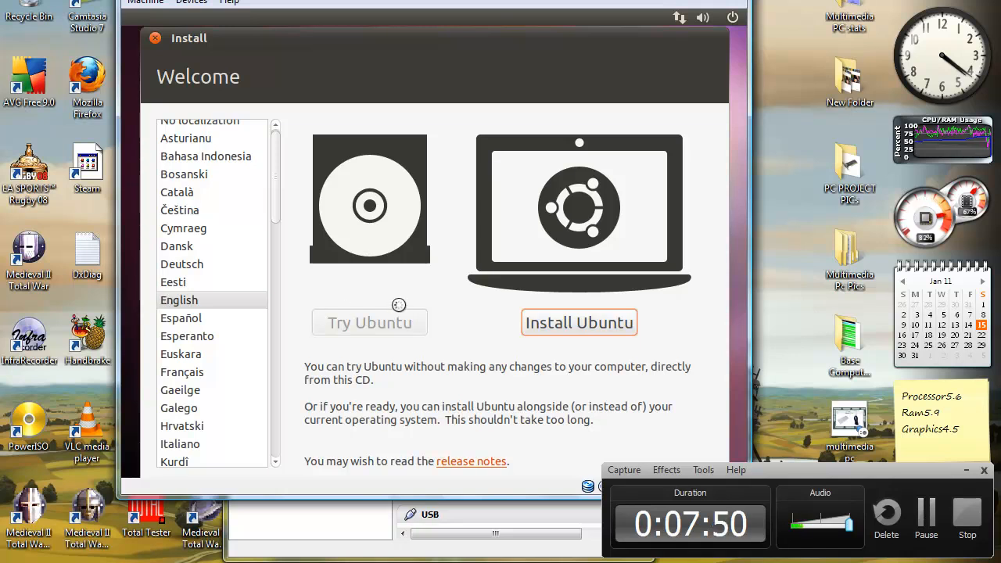
left_click(578, 322)
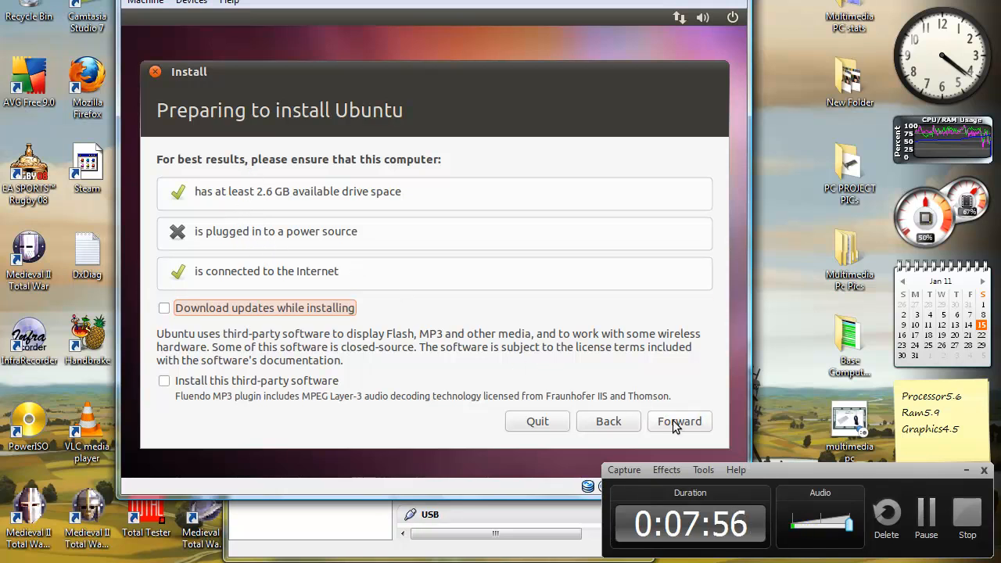
mouse_move(182, 317)
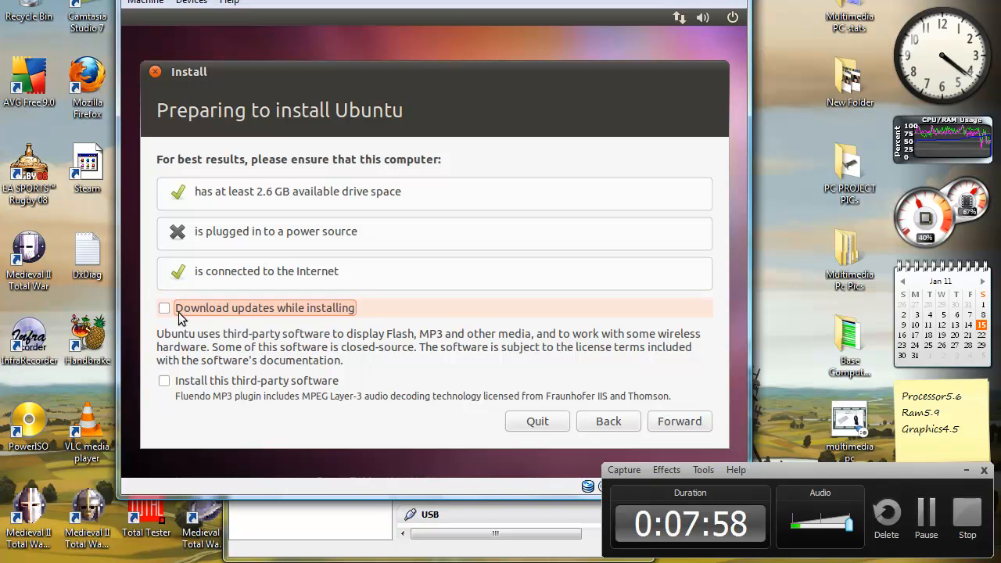
Step: Leave the updates and third-party checkboxes unticked and go Forward past preparation checks
left_click(164, 307)
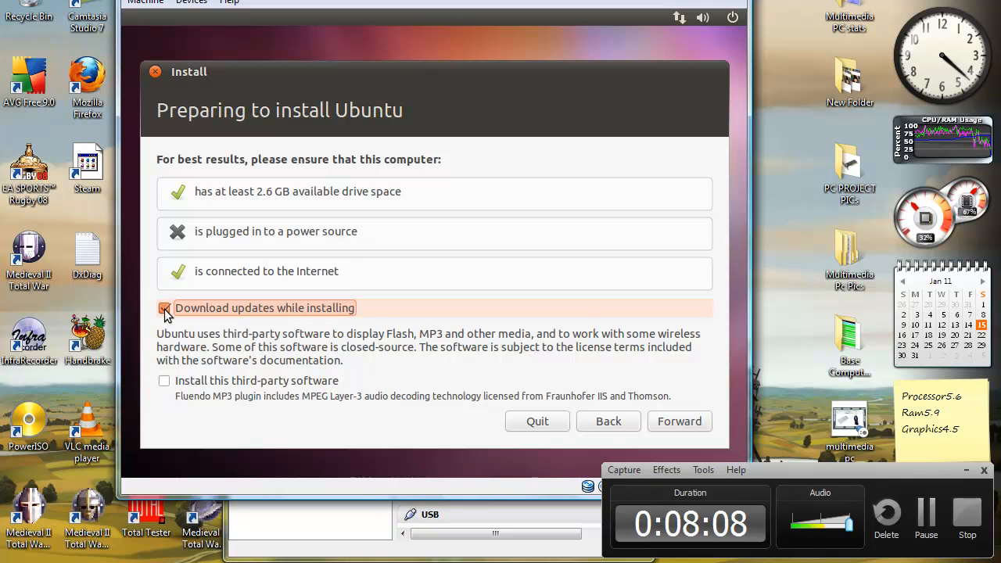
left_click(165, 307)
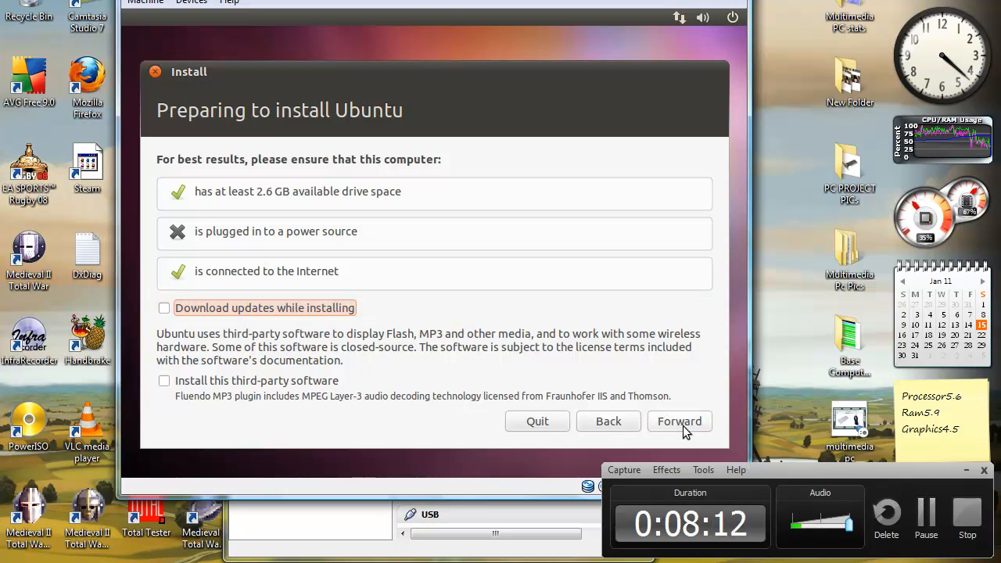
left_click(679, 421)
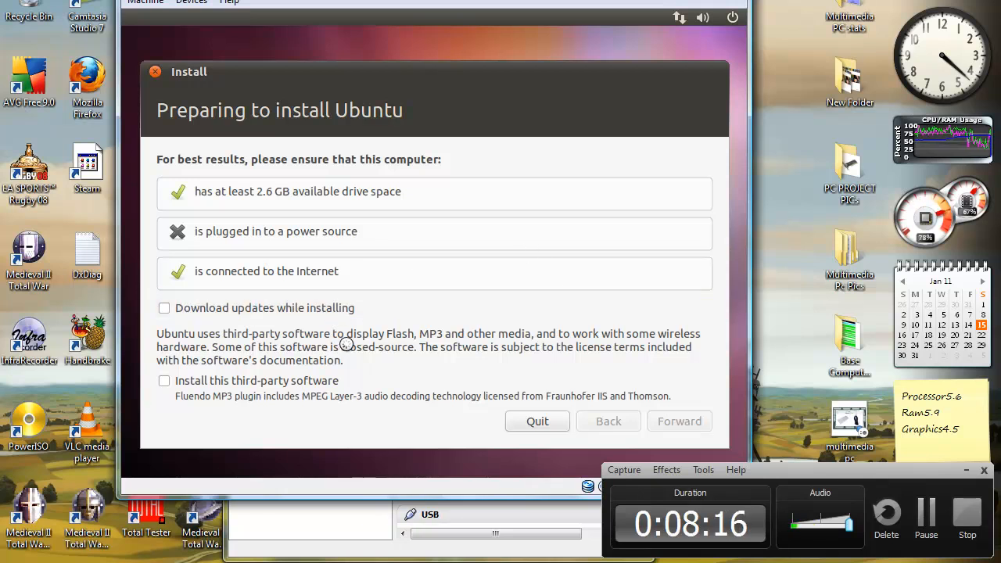
left_click(678, 420)
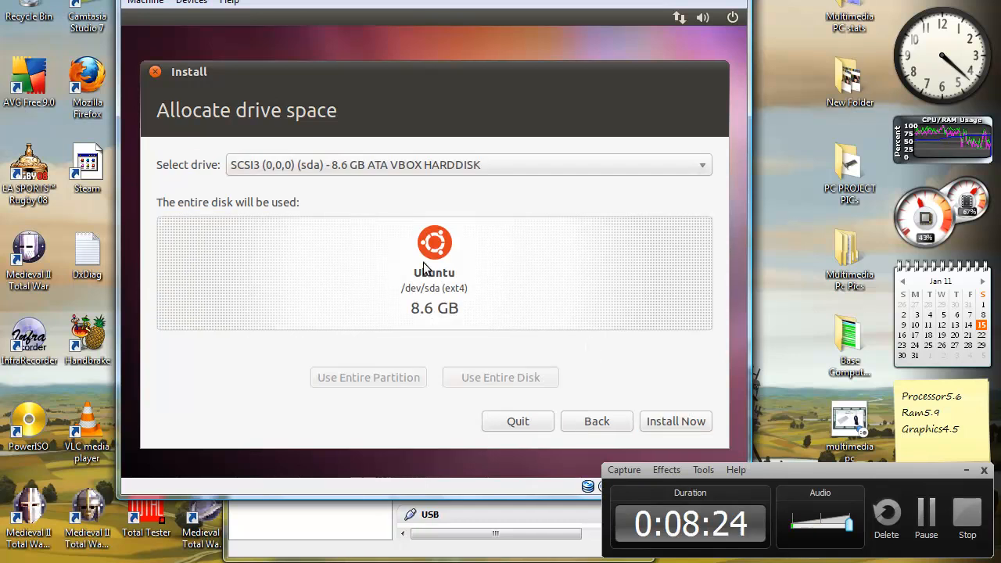
mouse_move(412, 234)
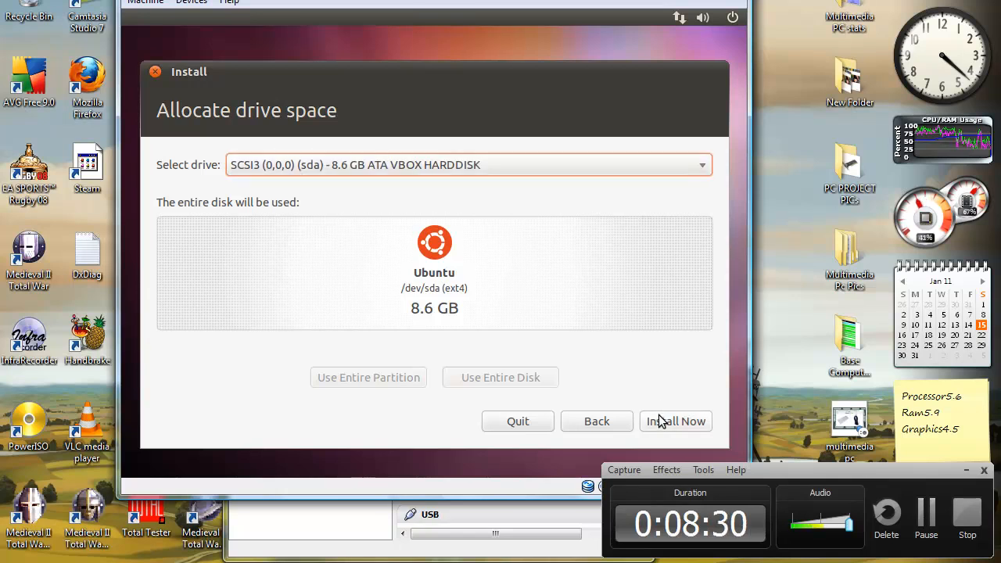
mouse_move(482, 331)
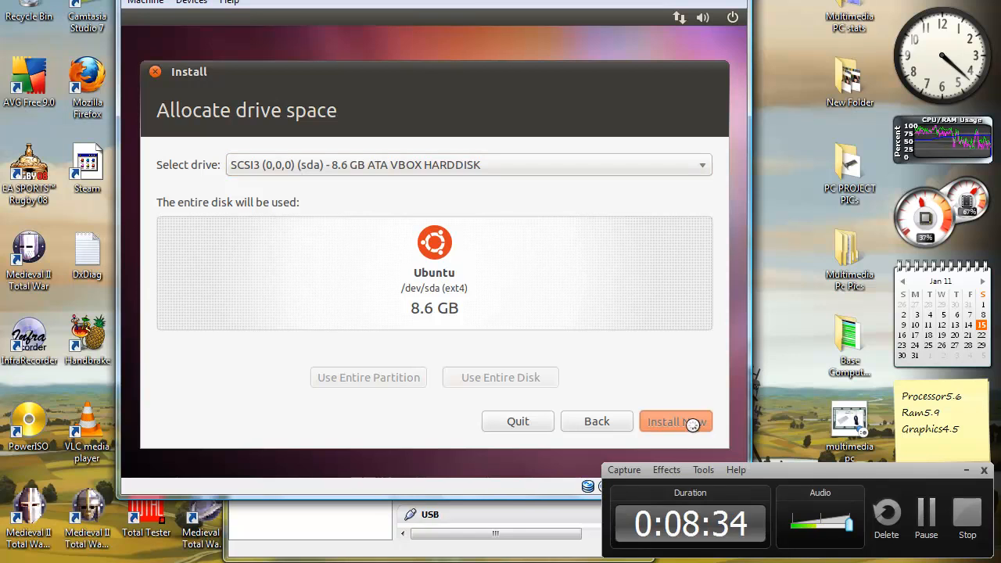
Step: Install Now onto the SCSI3 8.6 GB VBOX HARDDISK
left_click(675, 422)
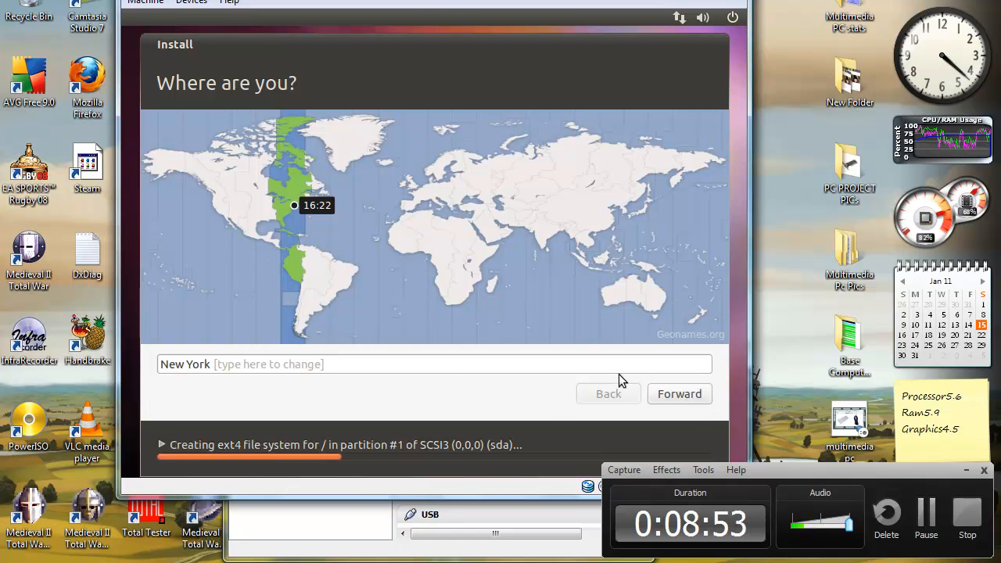
mouse_move(676, 412)
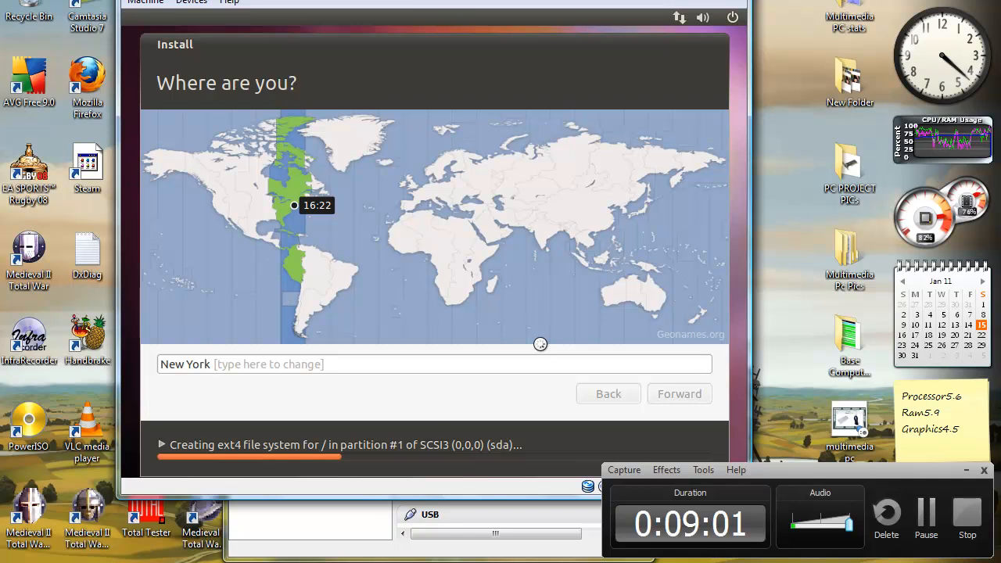
Step: Accept New York time zone and USA keyboard layout, advancing to account details
left_click(679, 393)
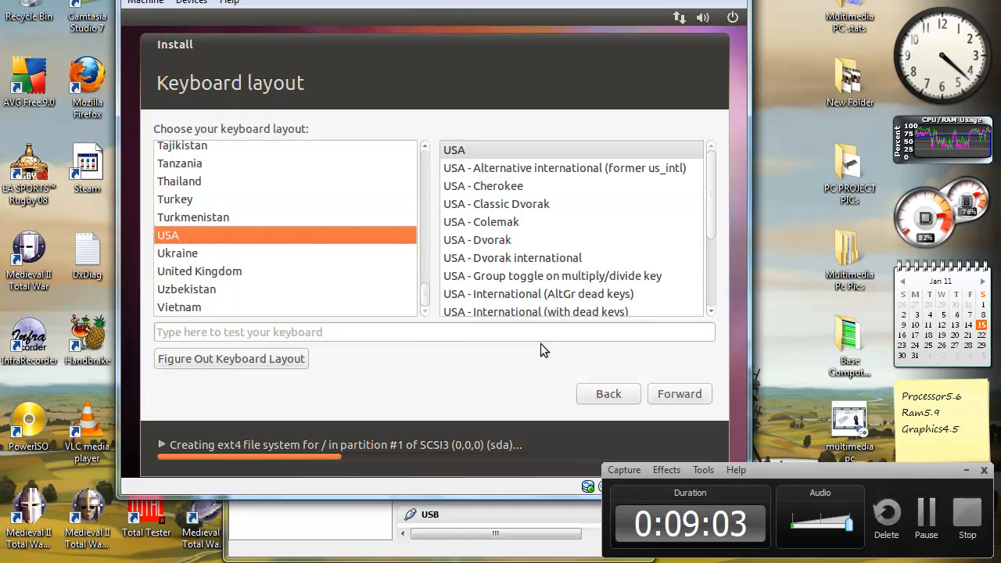
mouse_move(467, 178)
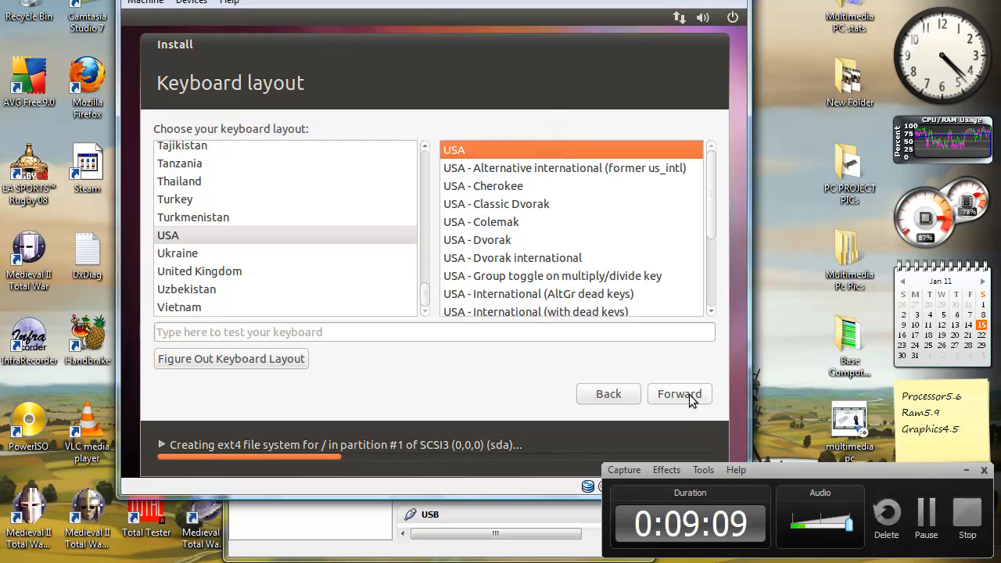
left_click(679, 393)
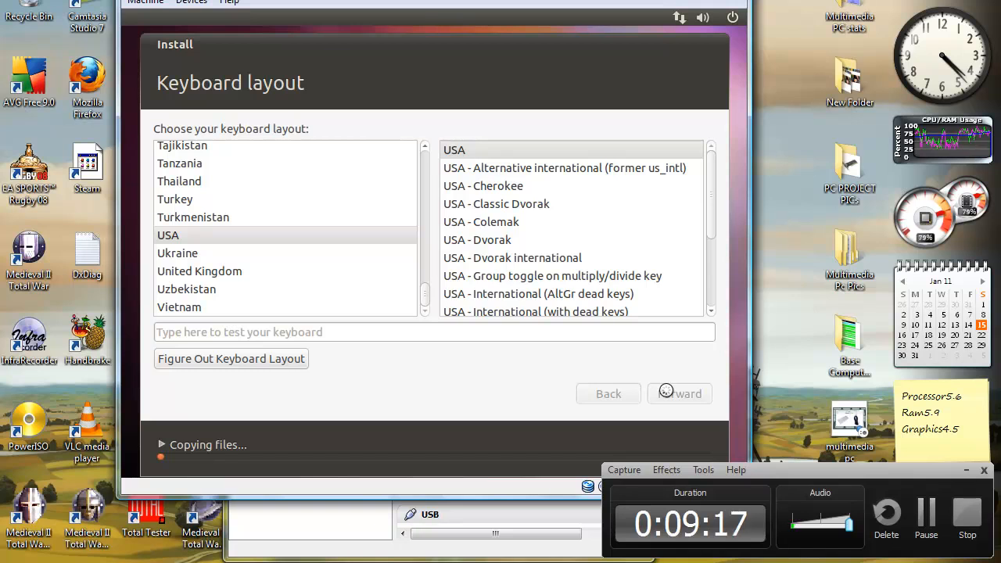
left_click(678, 394)
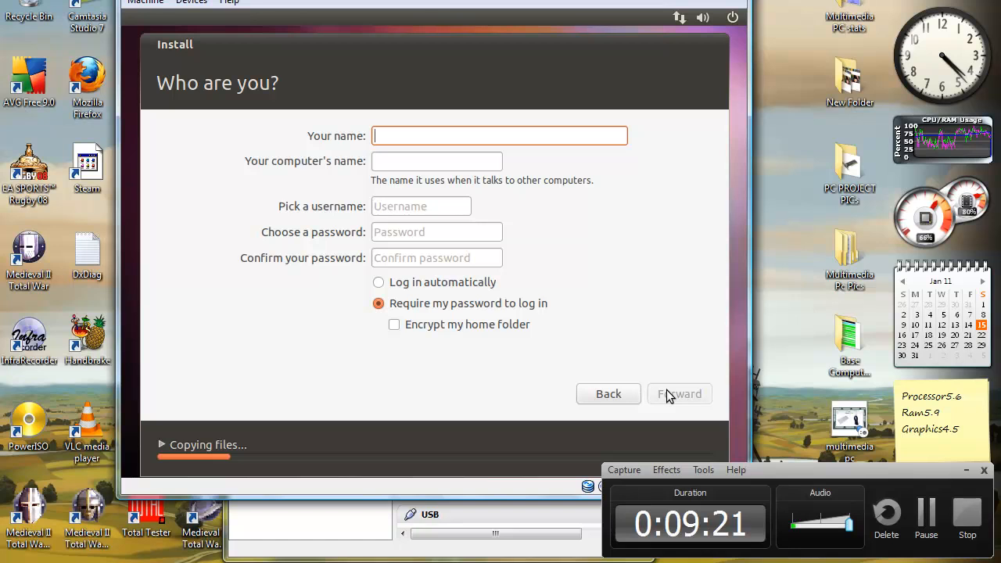
Step: Enter name 'kevrev7' and a confirmed password, then submit the account details
type("kevrev")
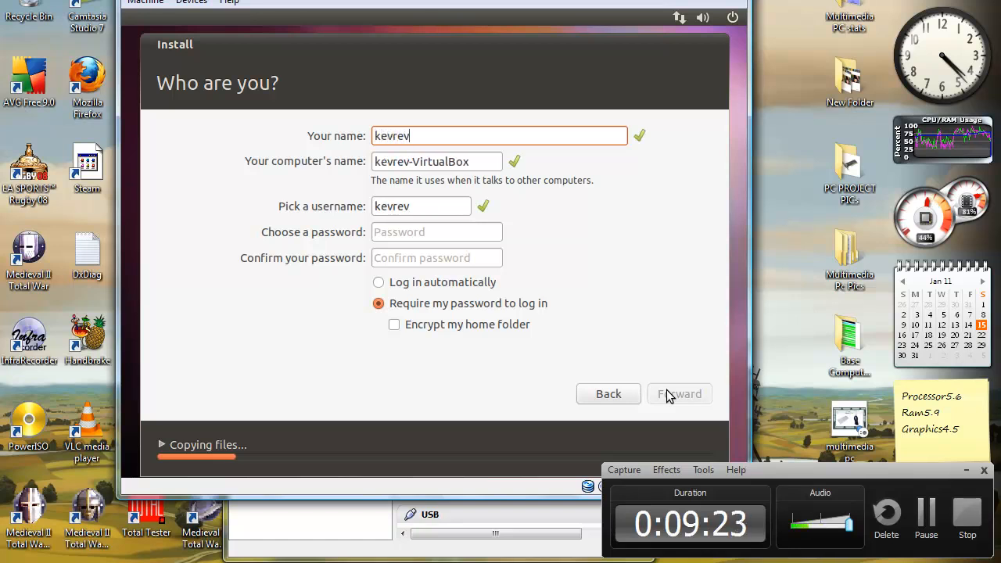
type("7")
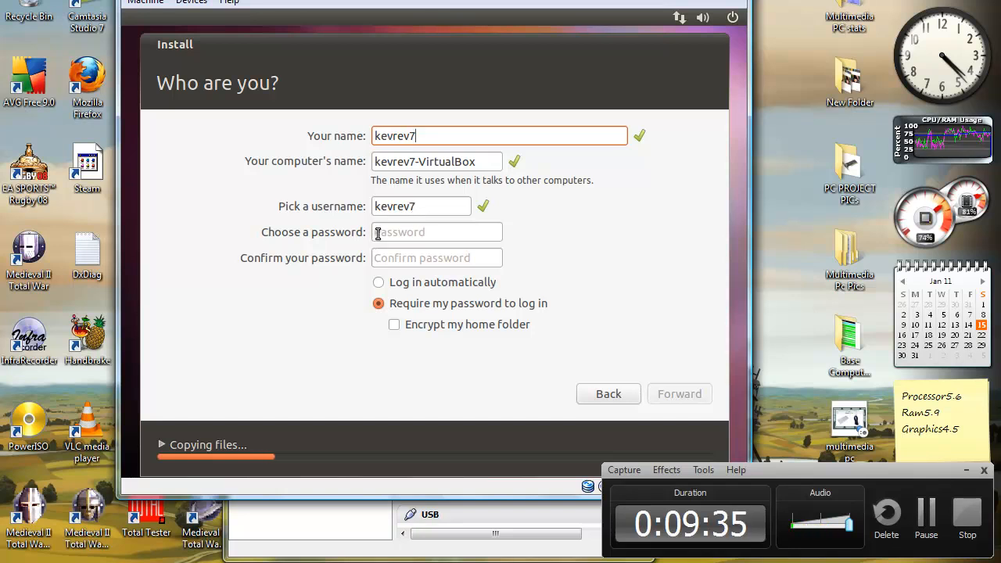
left_click(436, 232)
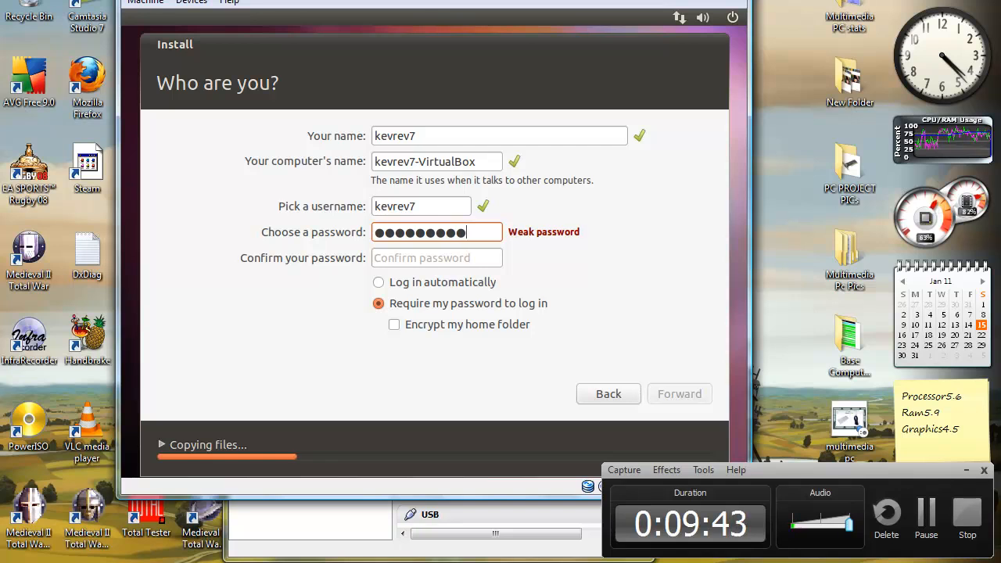
type("••")
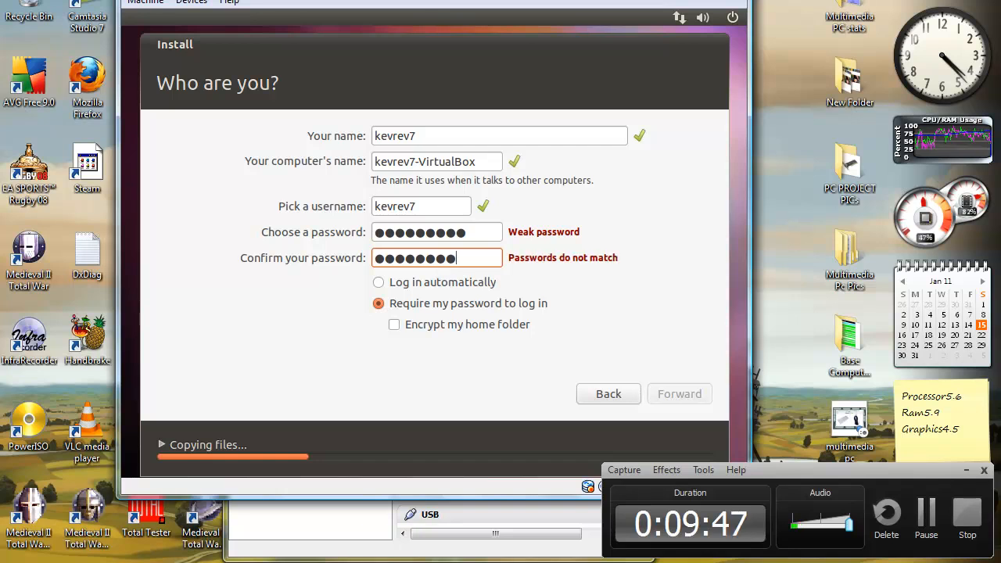
type("•")
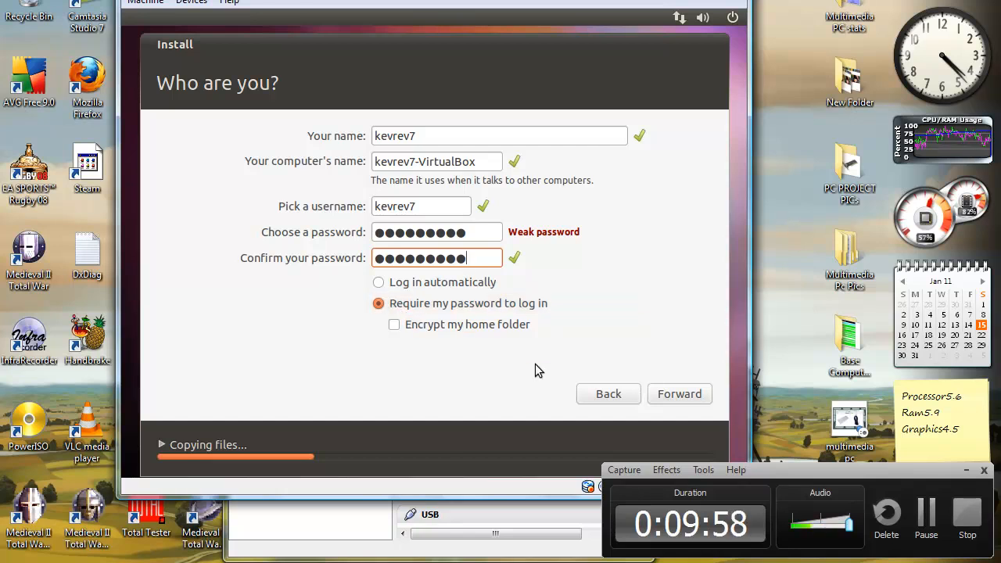
left_click(678, 393)
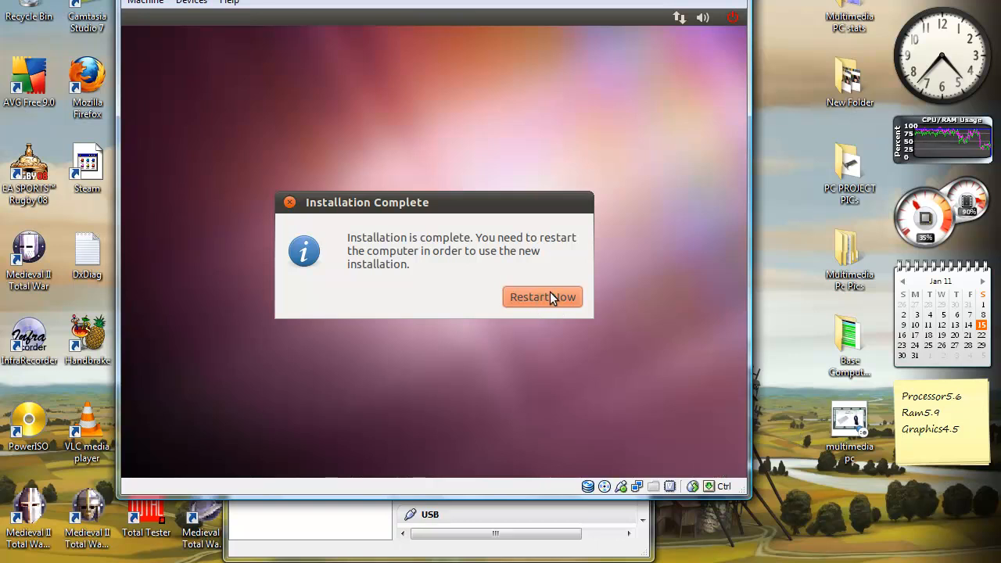
Step: Choose Restart Now in the Installation Complete dialog
left_click(543, 296)
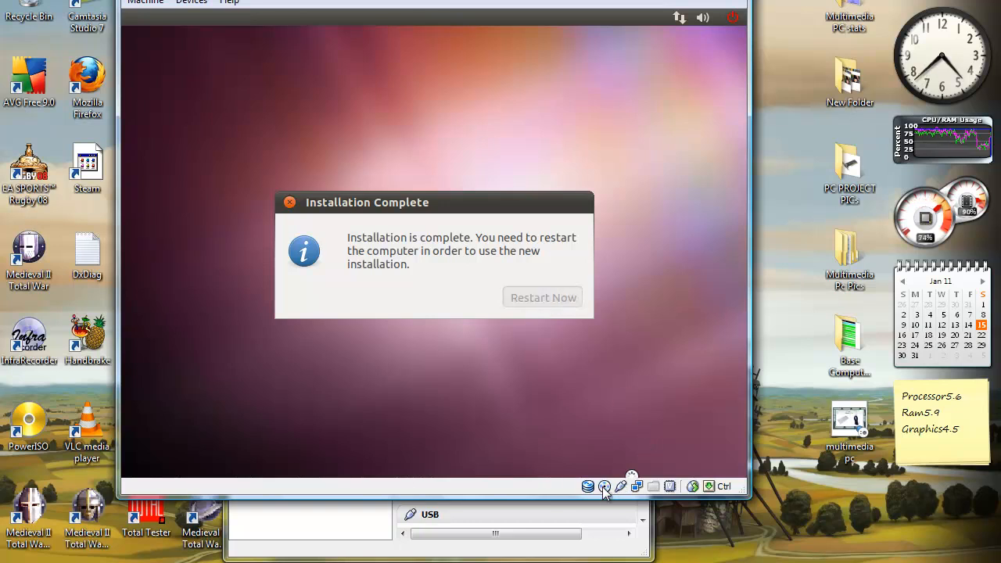
left_click(603, 486)
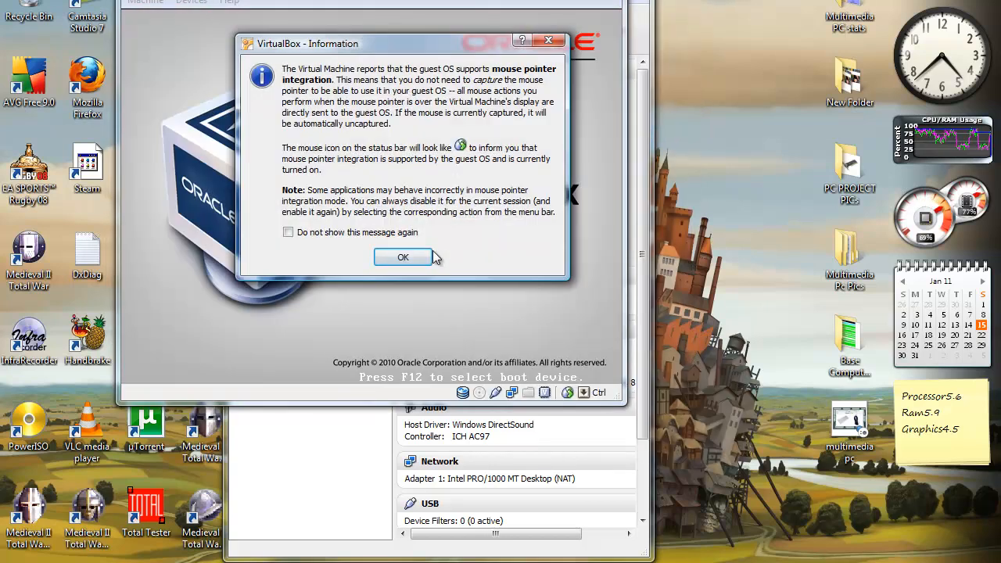
Step: Click OK on the VirtualBox mouse integration information notice
left_click(402, 257)
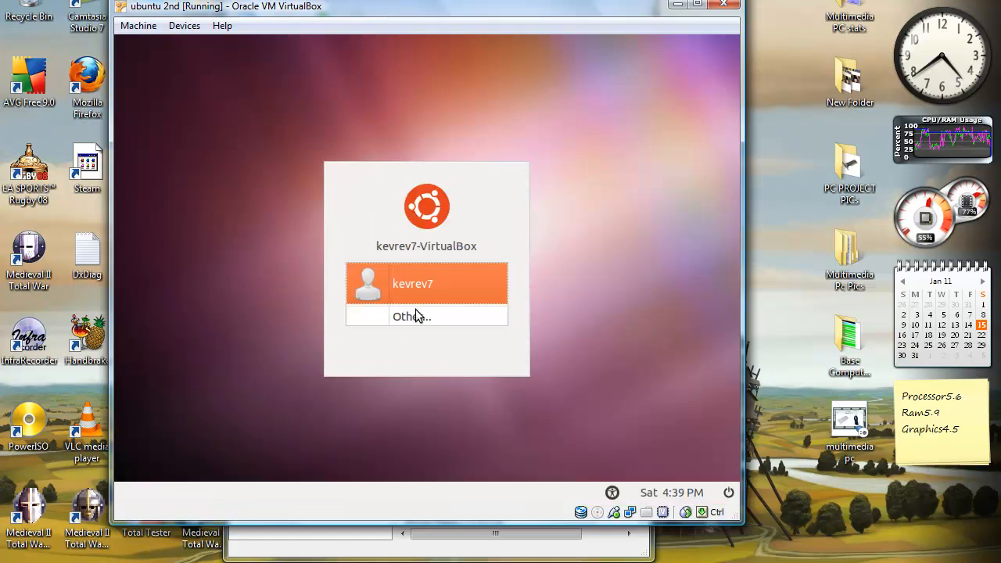
Step: Log in as kevrev7 with the account password
left_click(412, 283)
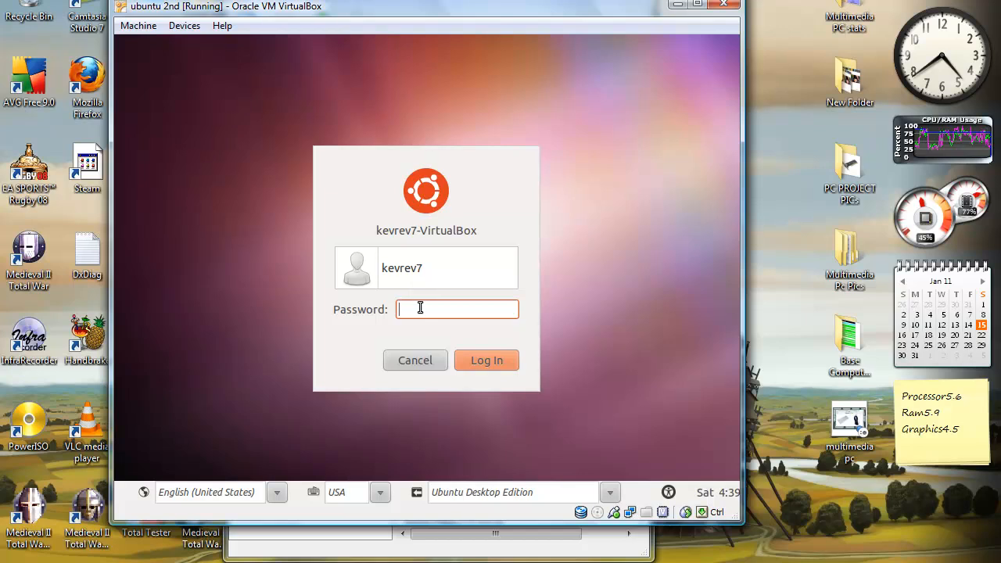
type("***")
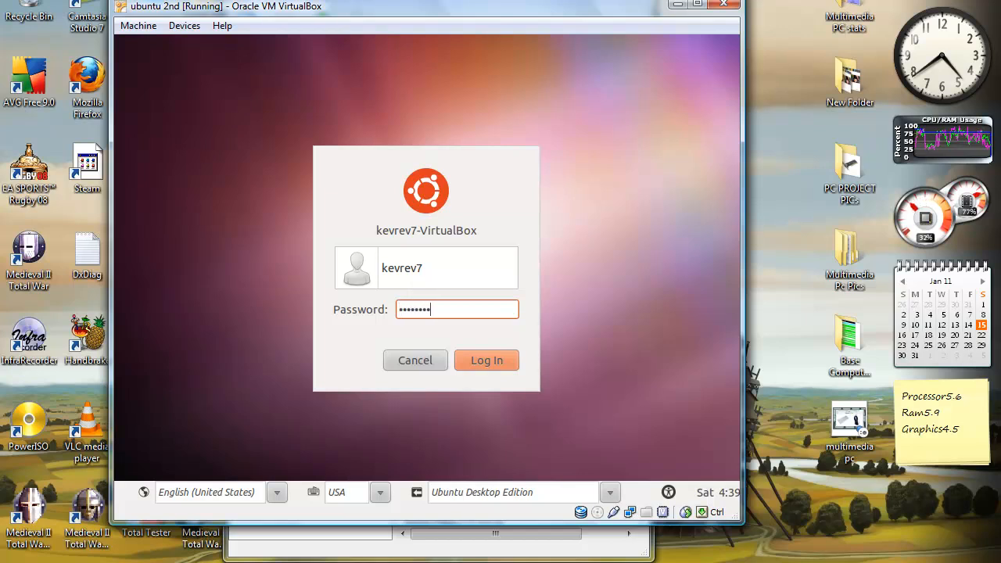
left_click(486, 360)
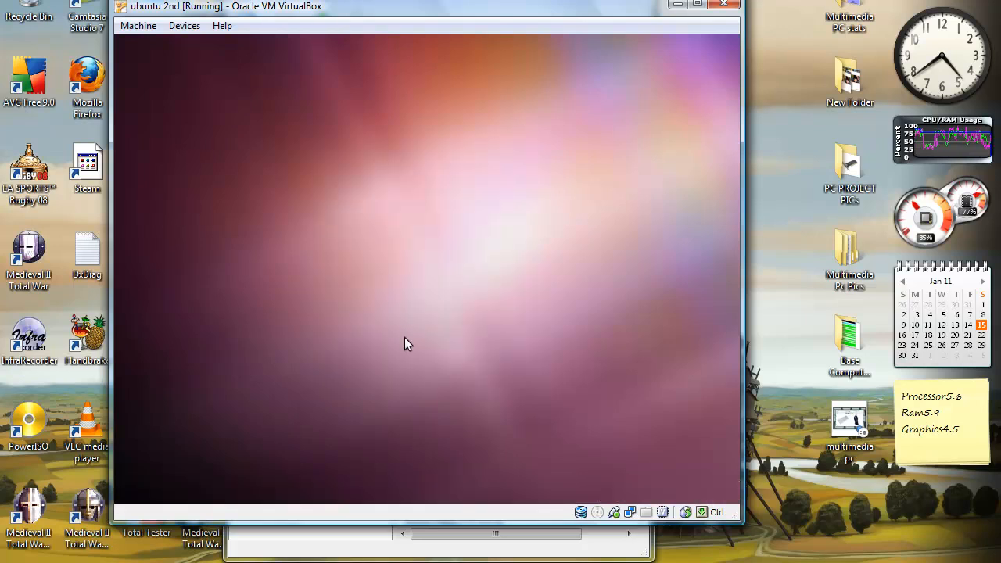
mouse_move(395, 304)
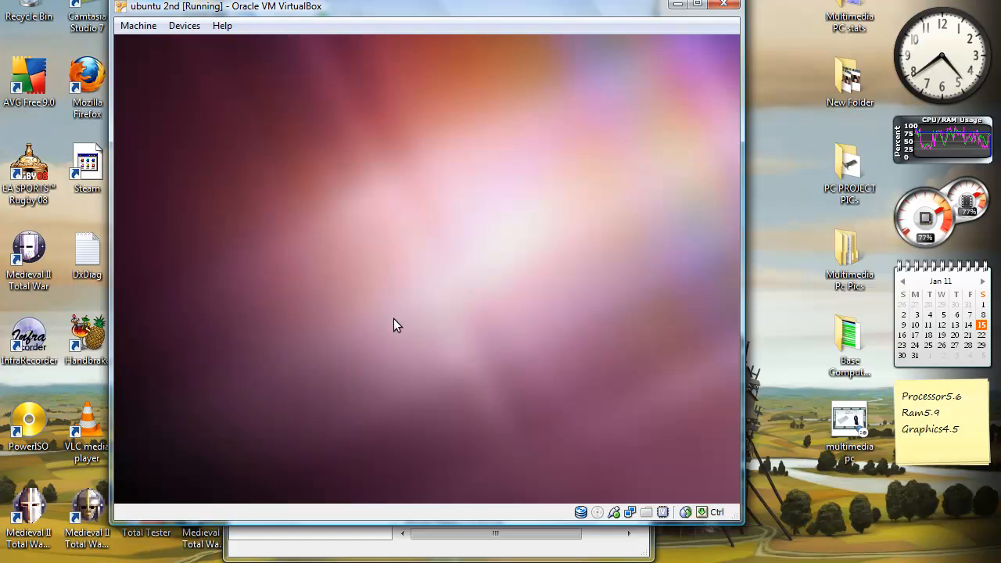
mouse_move(412, 325)
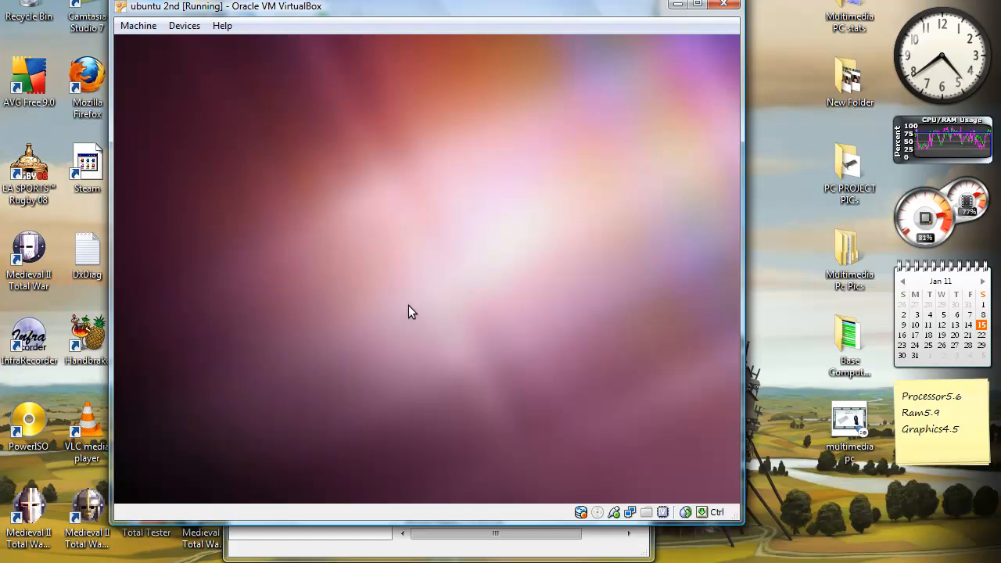
mouse_move(412, 304)
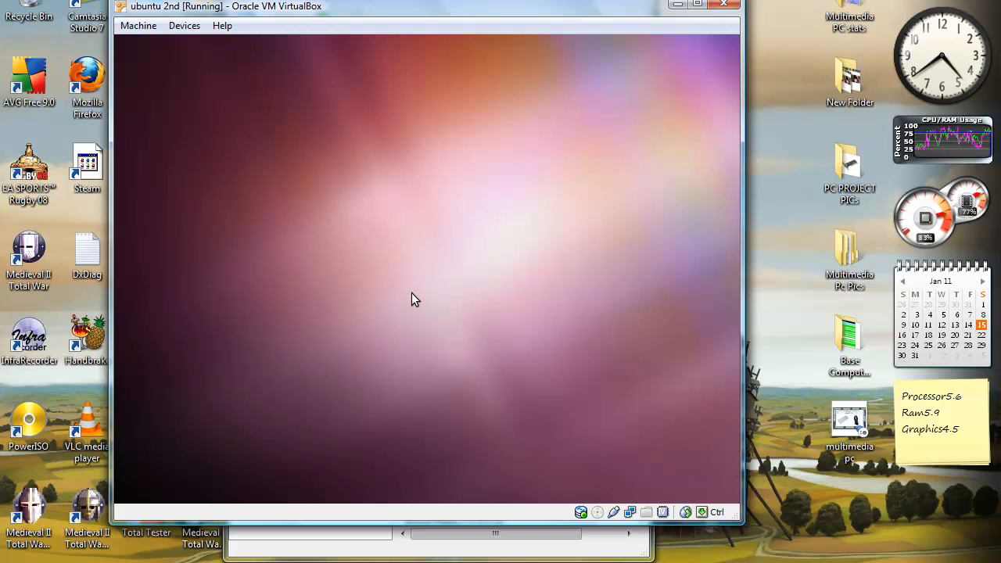
mouse_move(348, 127)
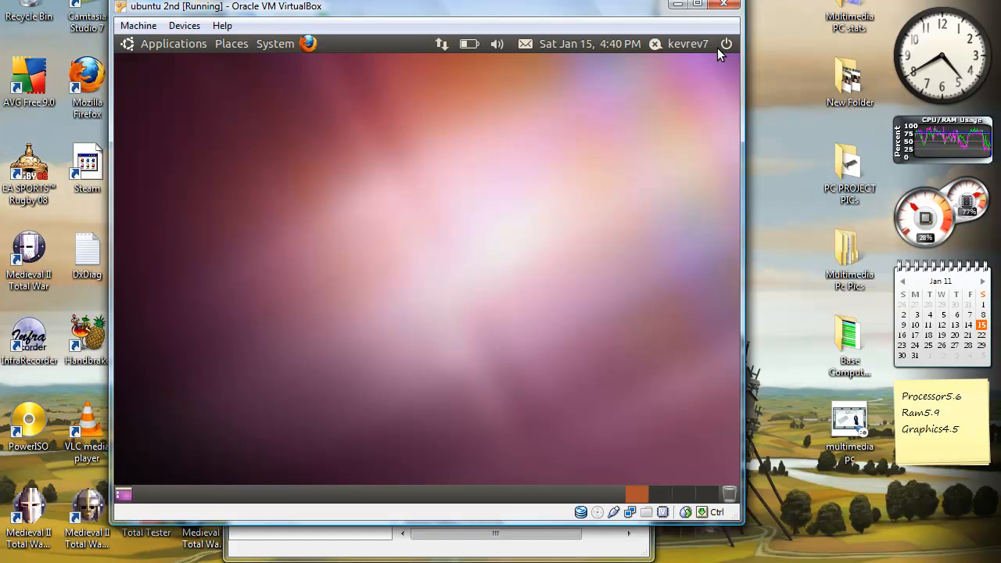
mouse_move(726, 45)
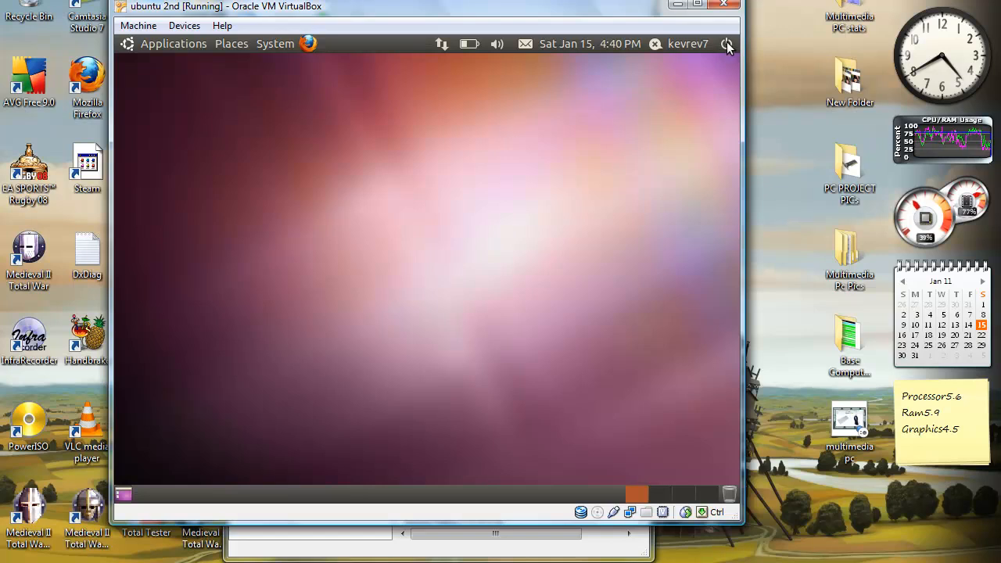